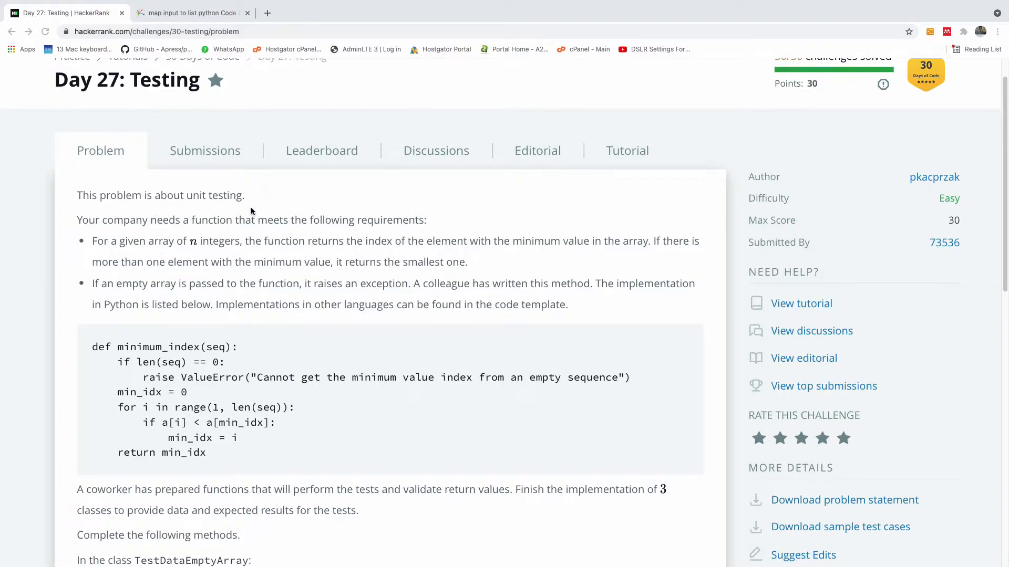
mouse_move(289, 317)
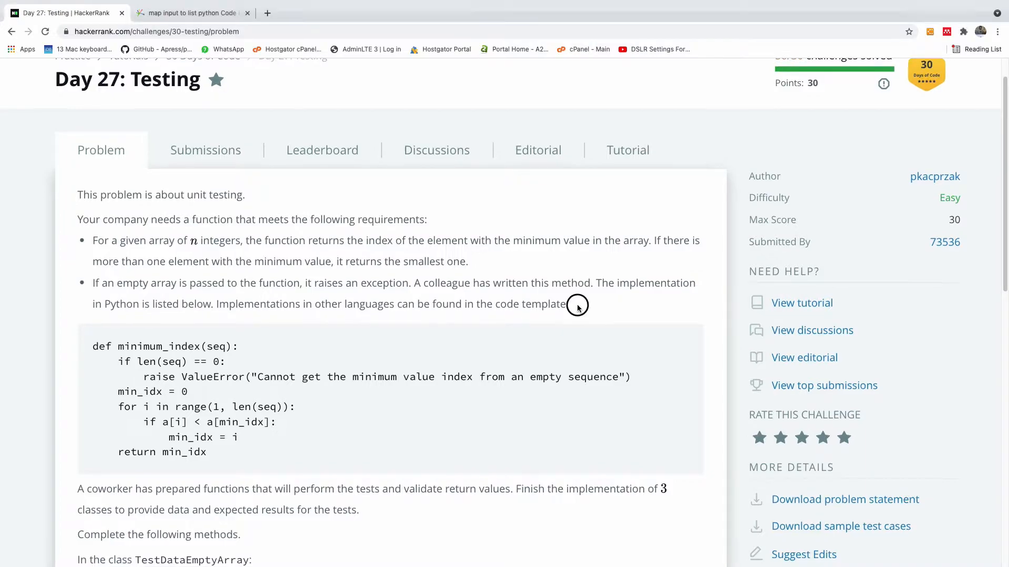
mouse_move(583, 305)
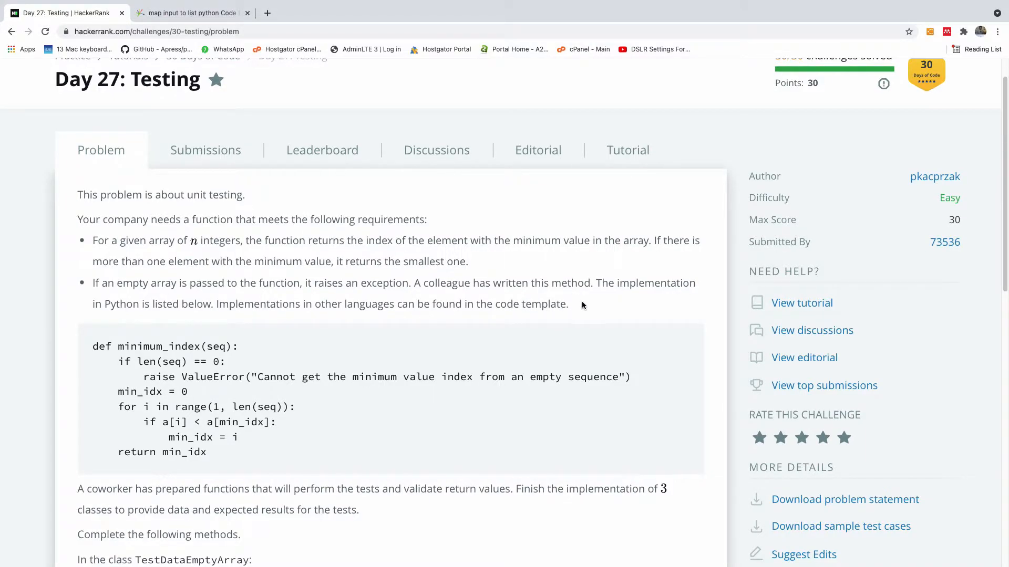
mouse_move(578, 306)
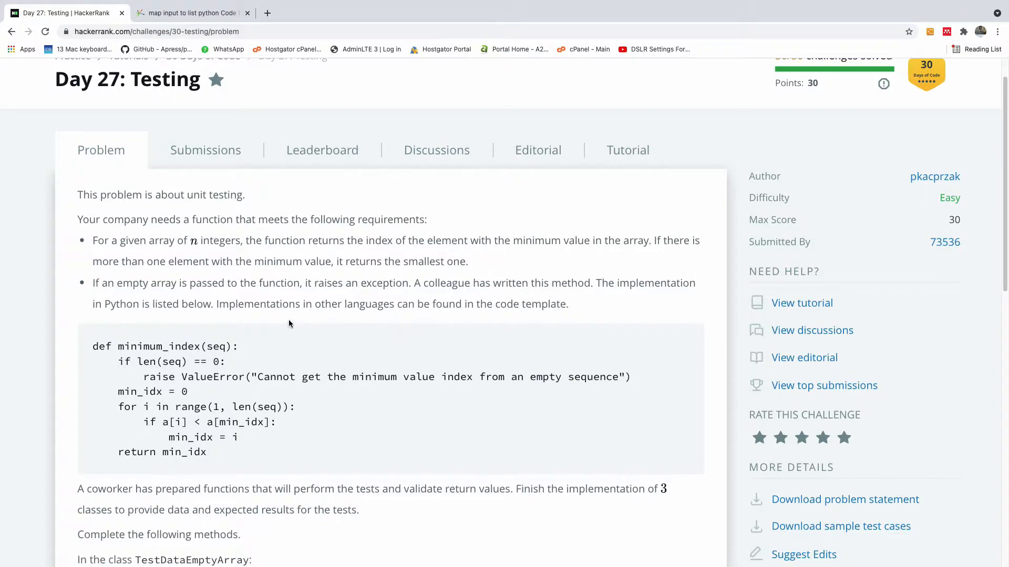
mouse_move(363, 319)
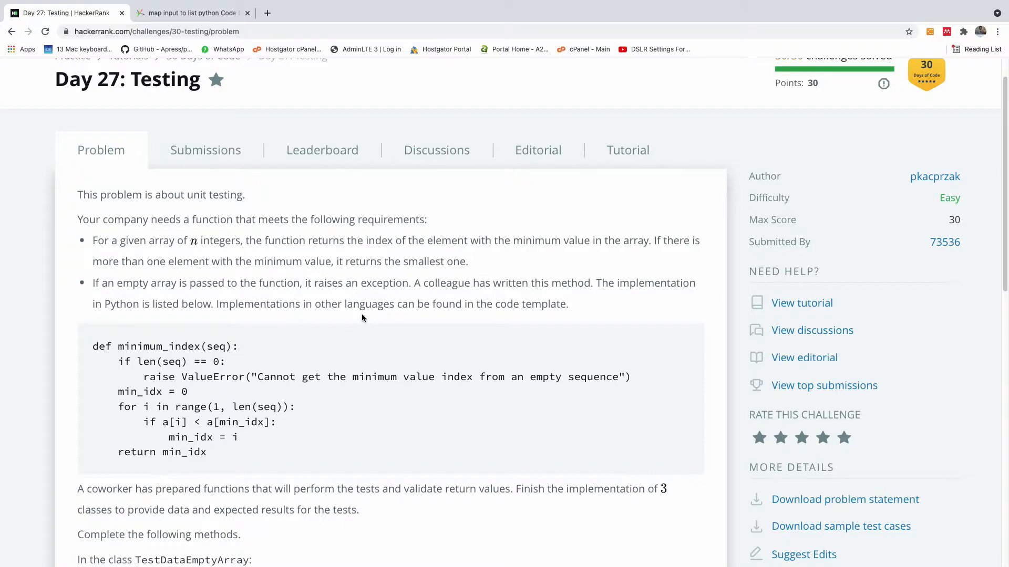
mouse_move(993, 211)
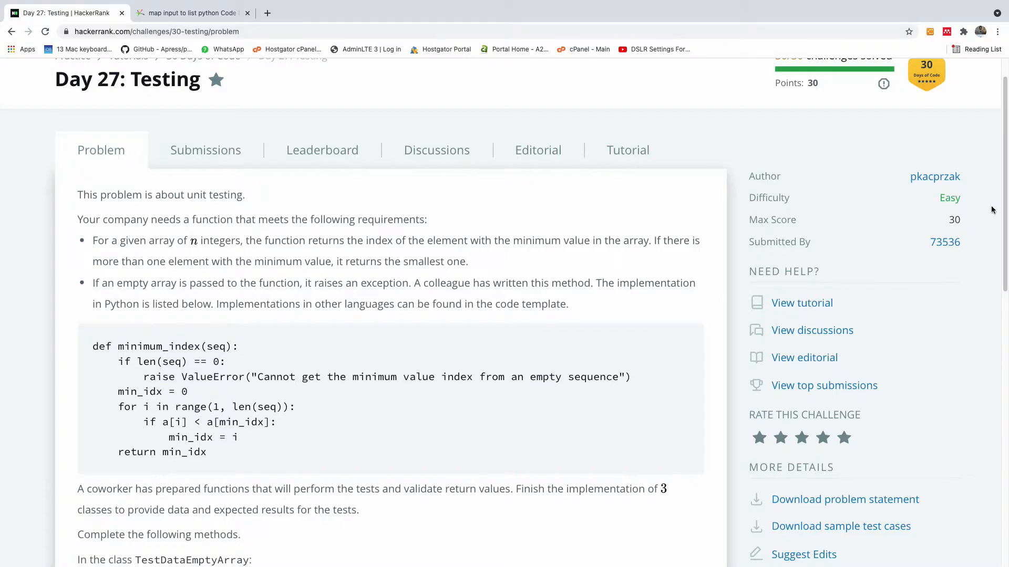
mouse_move(443, 331)
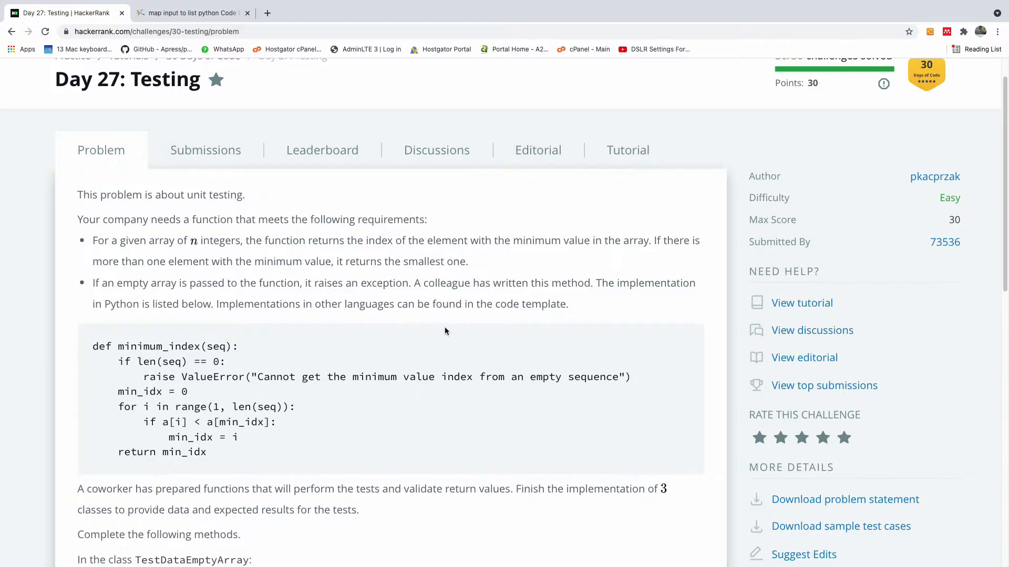
Replace pass in TestDataEmptyArray.get_array with return []
scroll(down, 3)
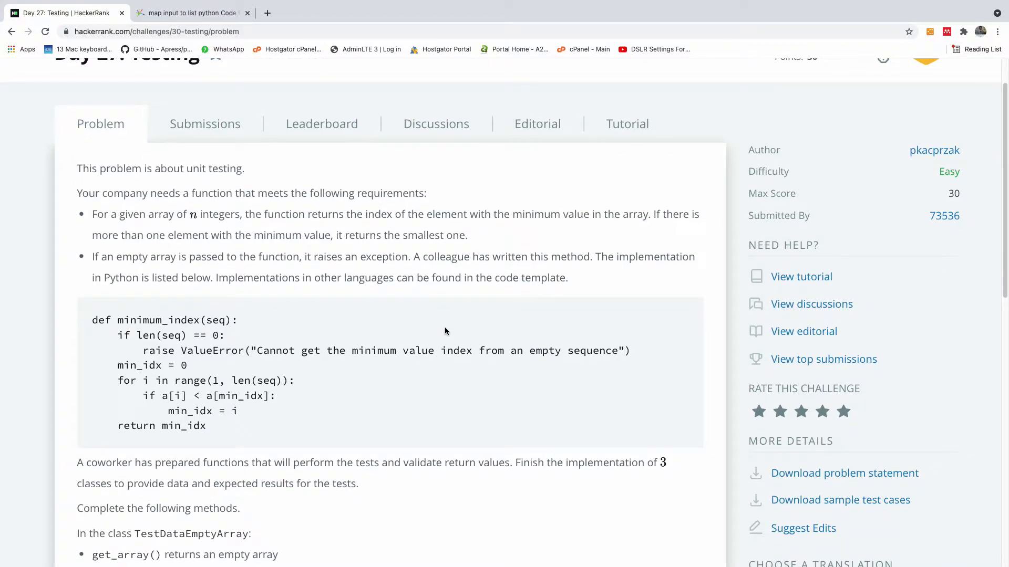
scroll(down, 3)
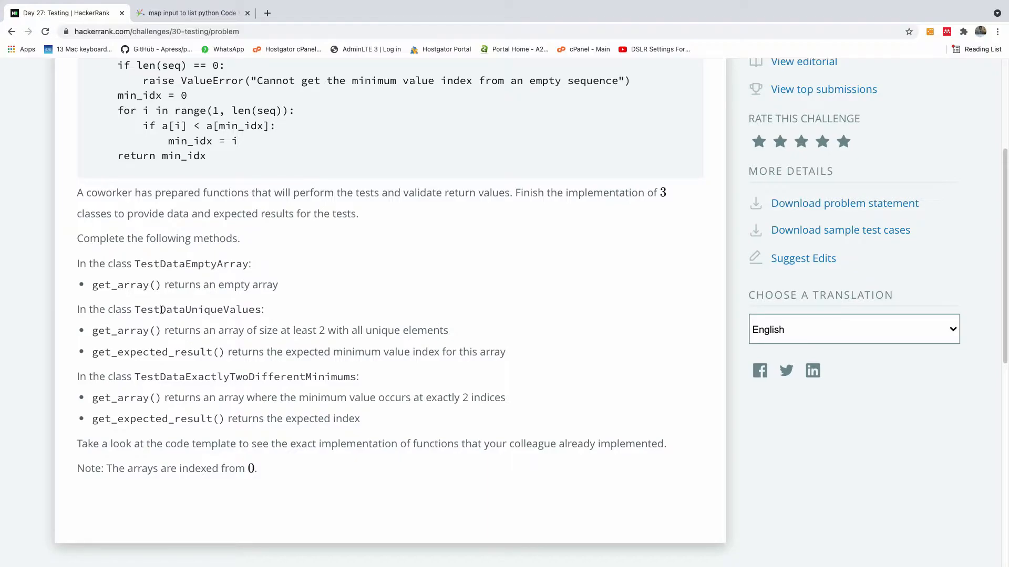
mouse_move(124, 374)
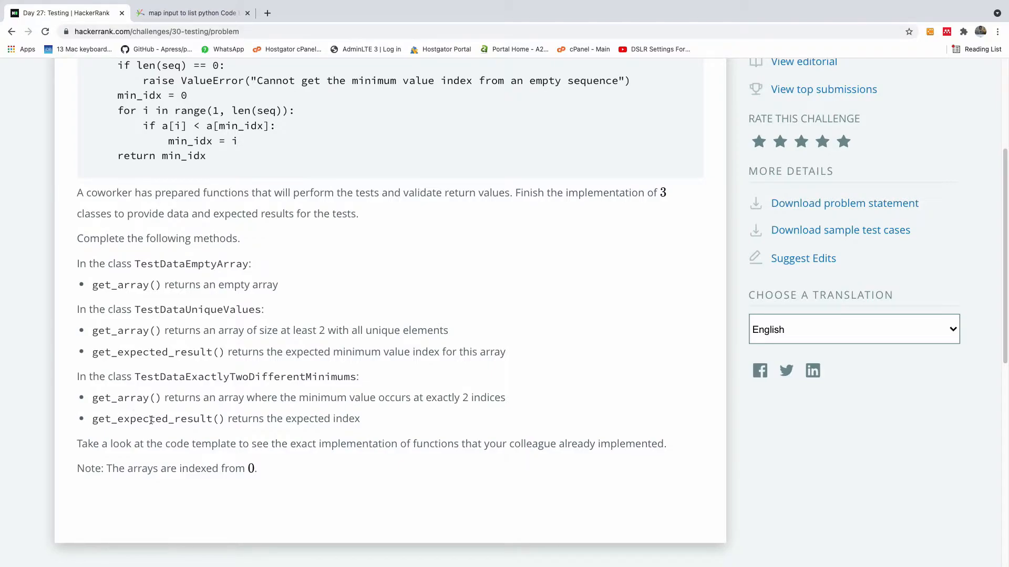
mouse_move(280, 305)
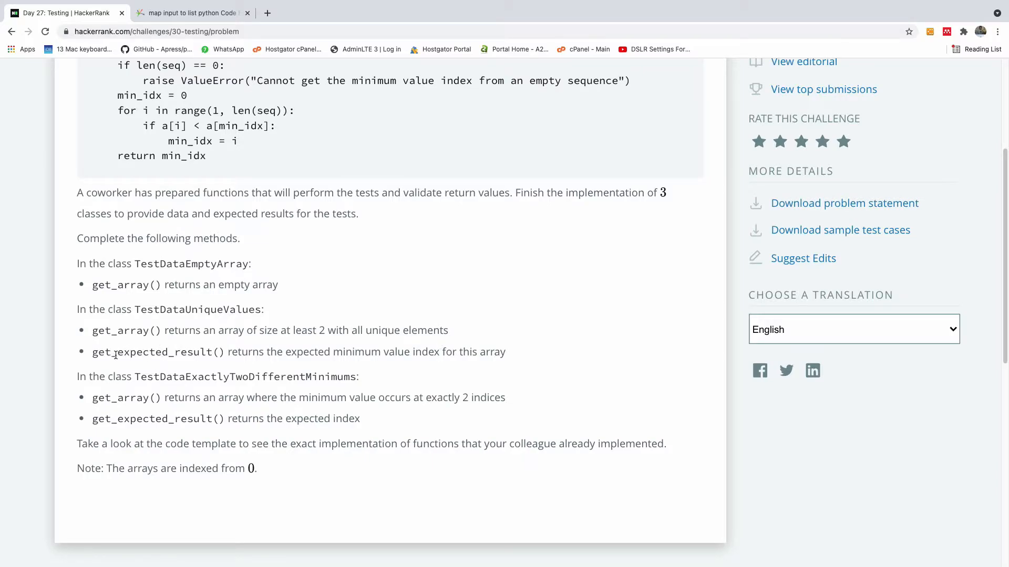
mouse_move(353, 368)
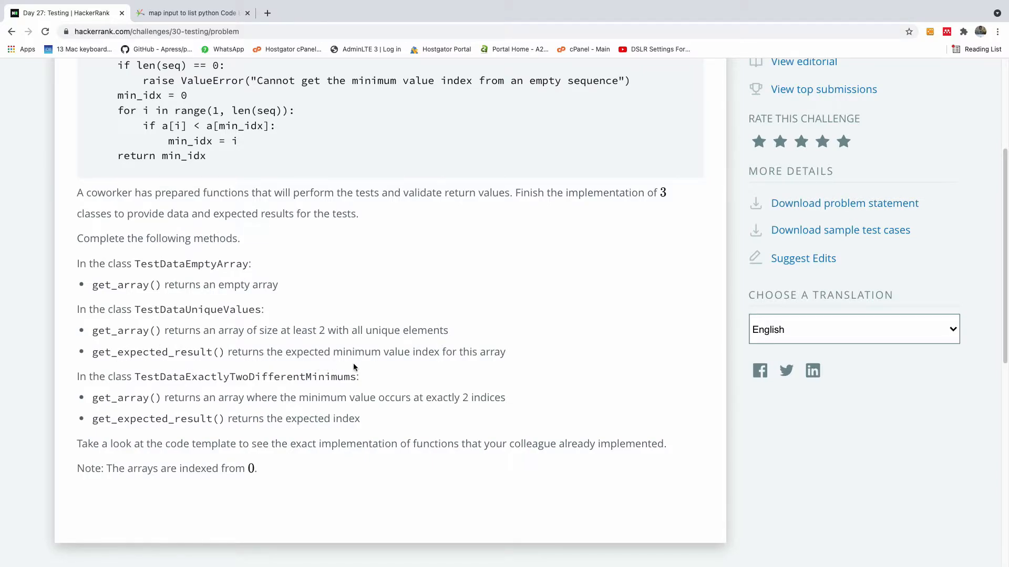
mouse_move(420, 363)
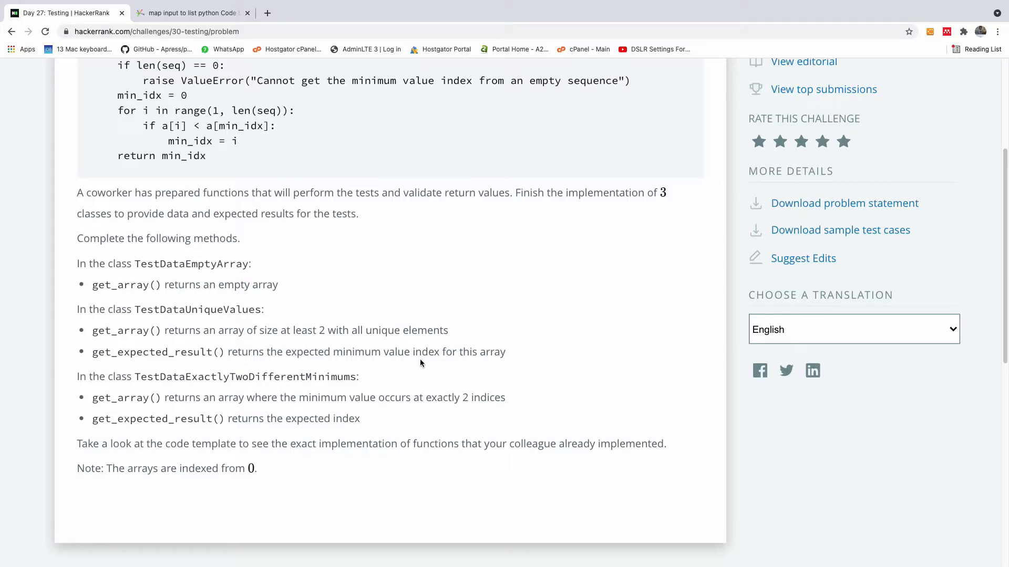
mouse_move(432, 376)
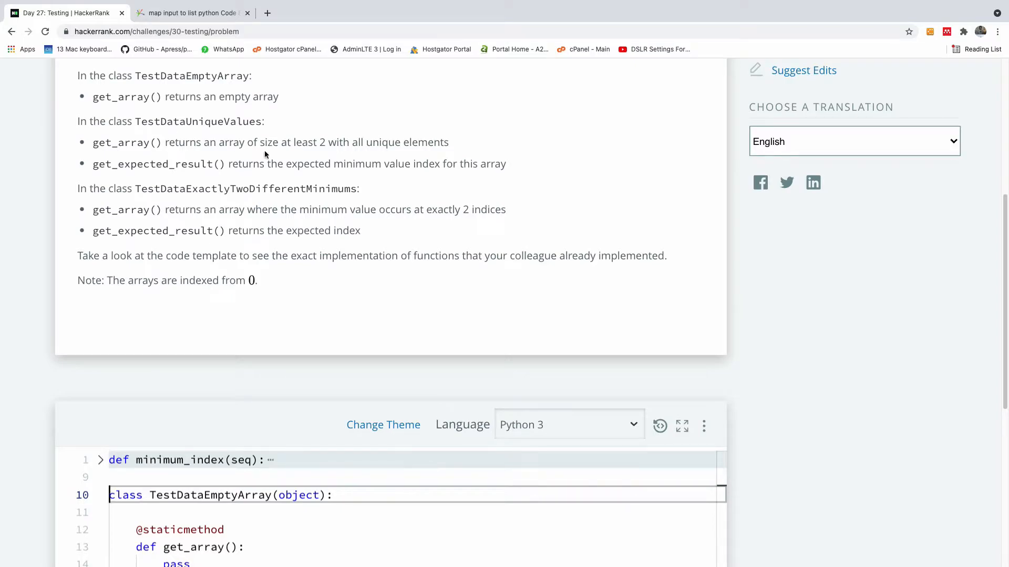
scroll(down, 3)
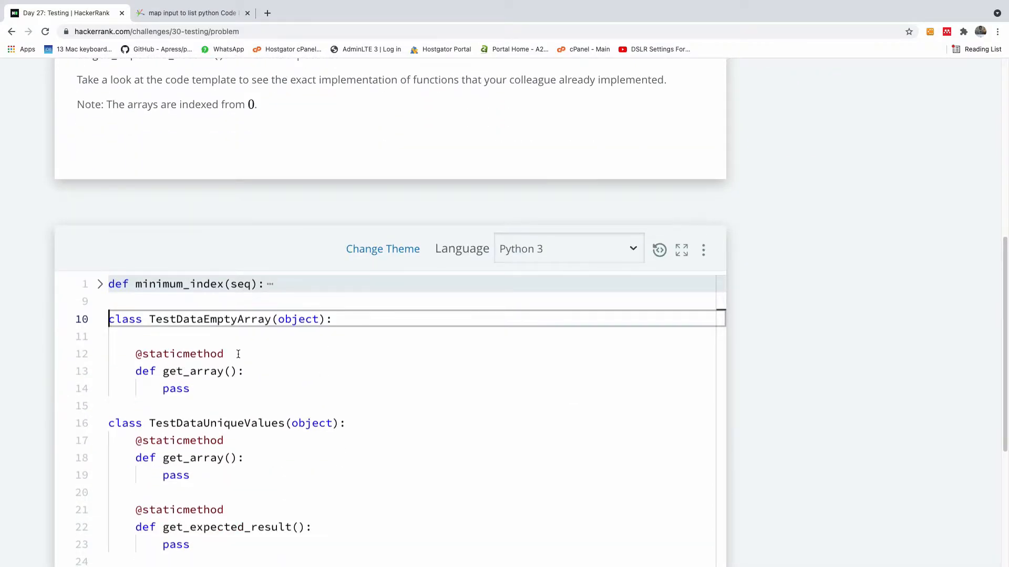
scroll(down, 3)
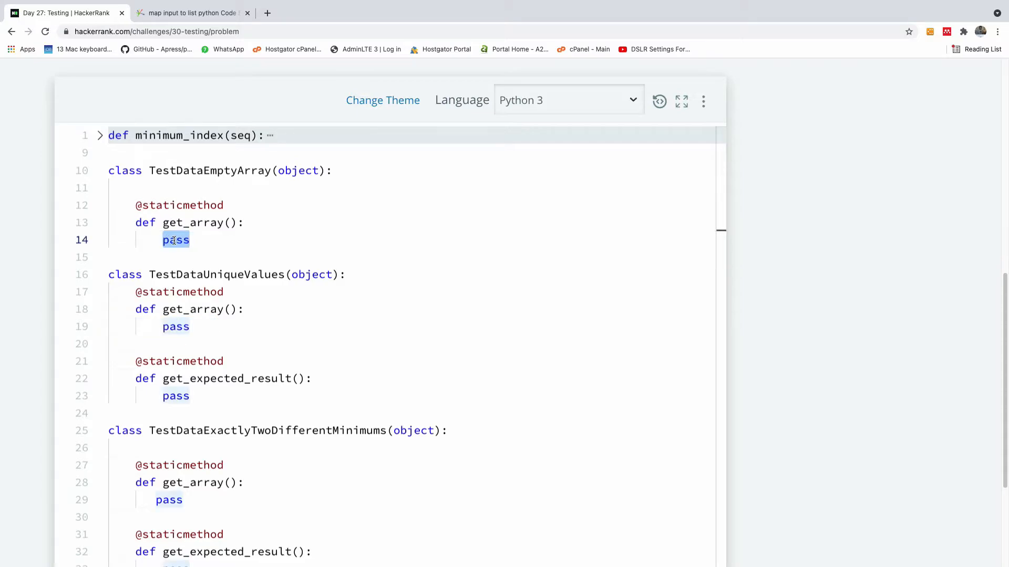
text(return)
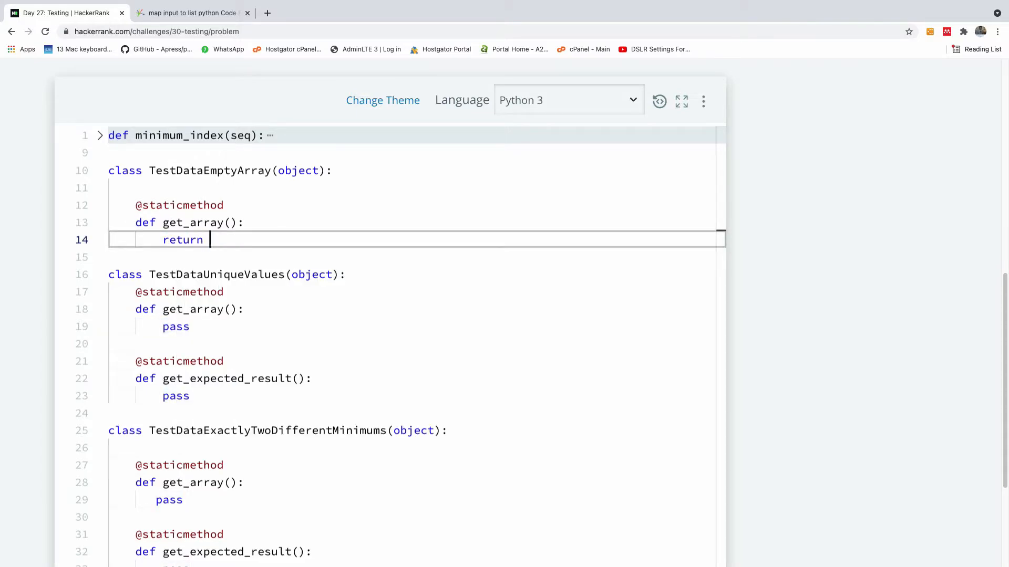
text([])
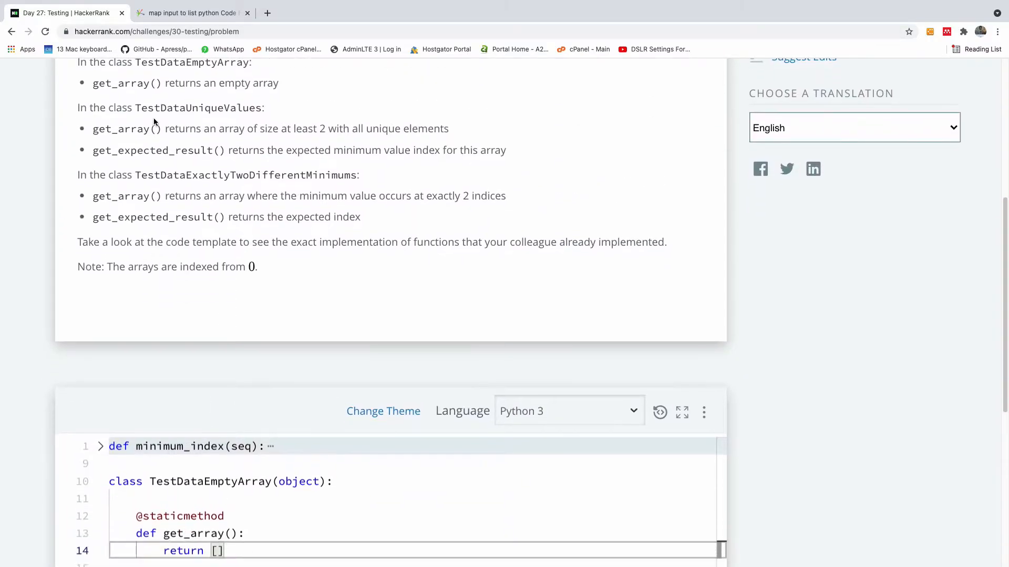
Replace pass in TestDataUniqueValues.get_array with return [3,4,5]
double_click(198, 107)
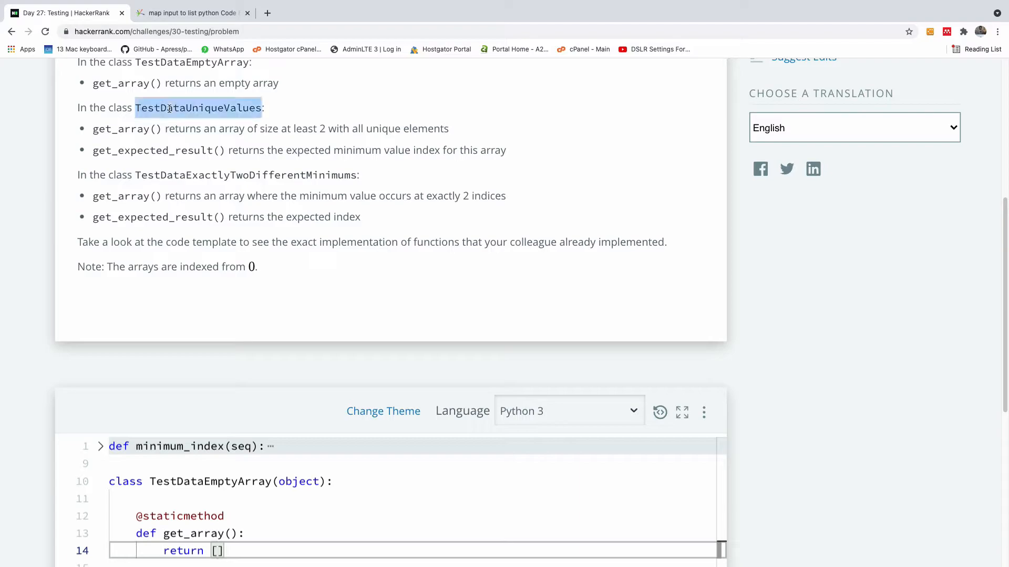
scroll(down, 3)
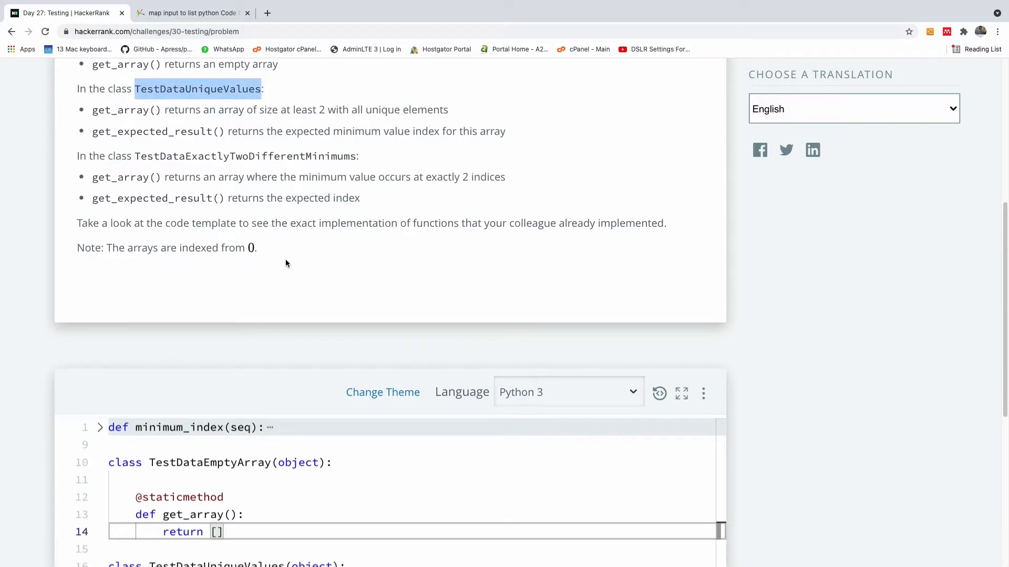
scroll(down, 3)
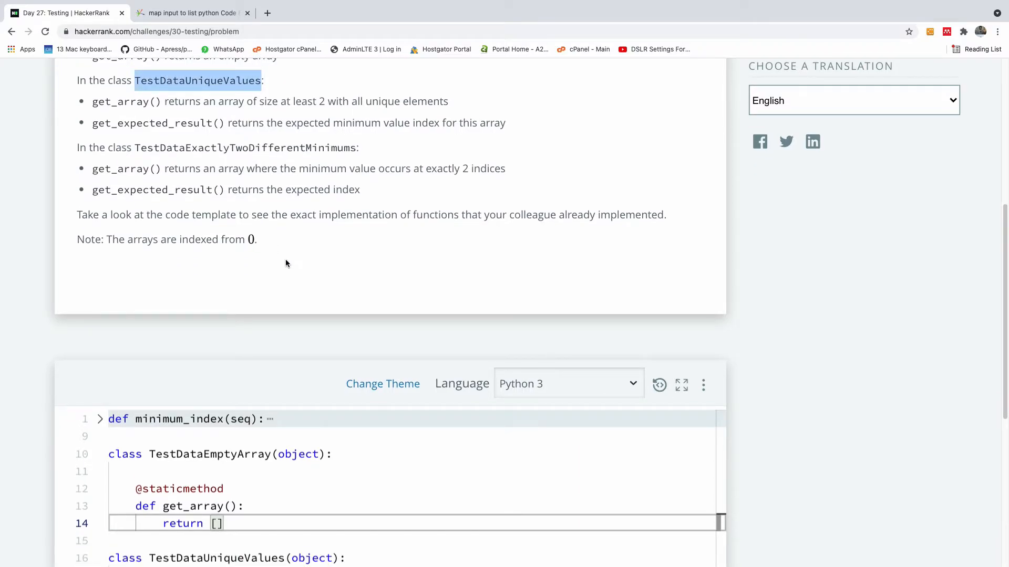
scroll(down, 3)
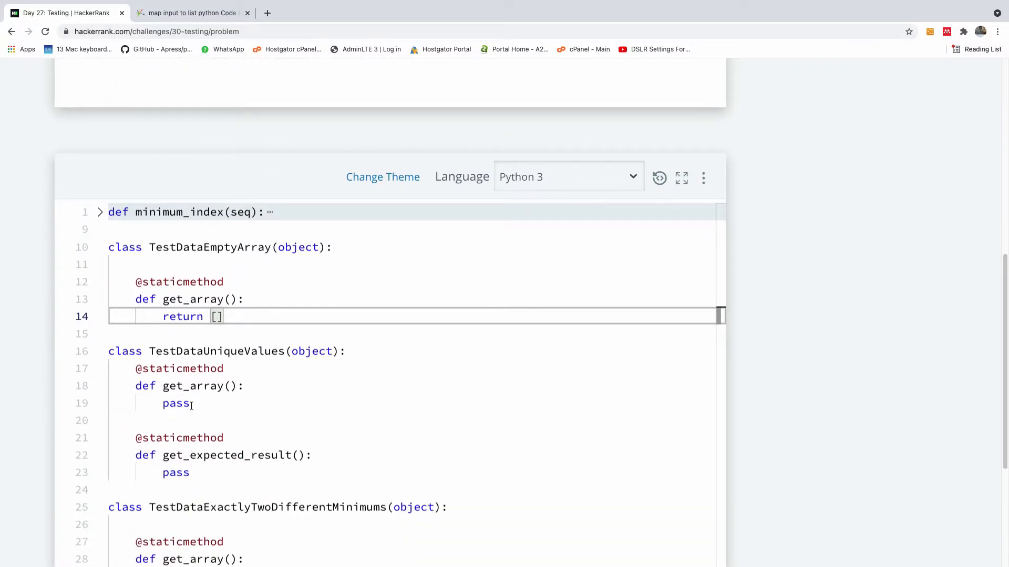
double_click(176, 403)
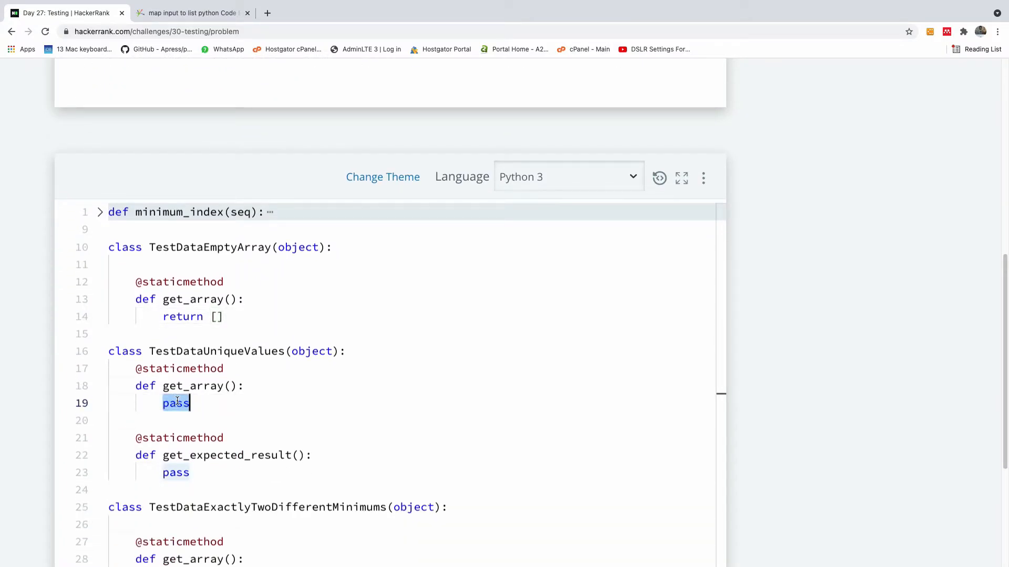
text(re)
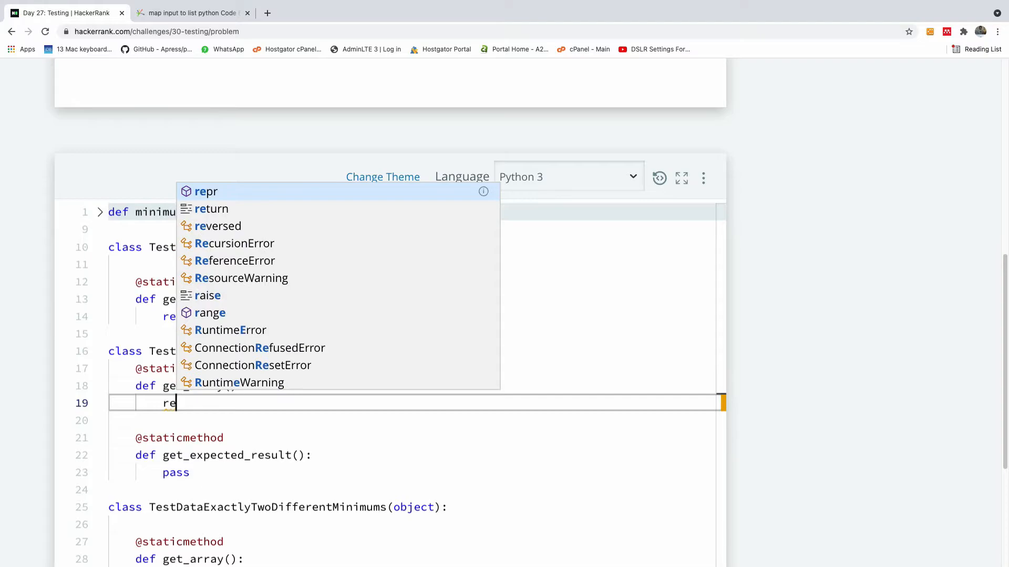
text(turn)
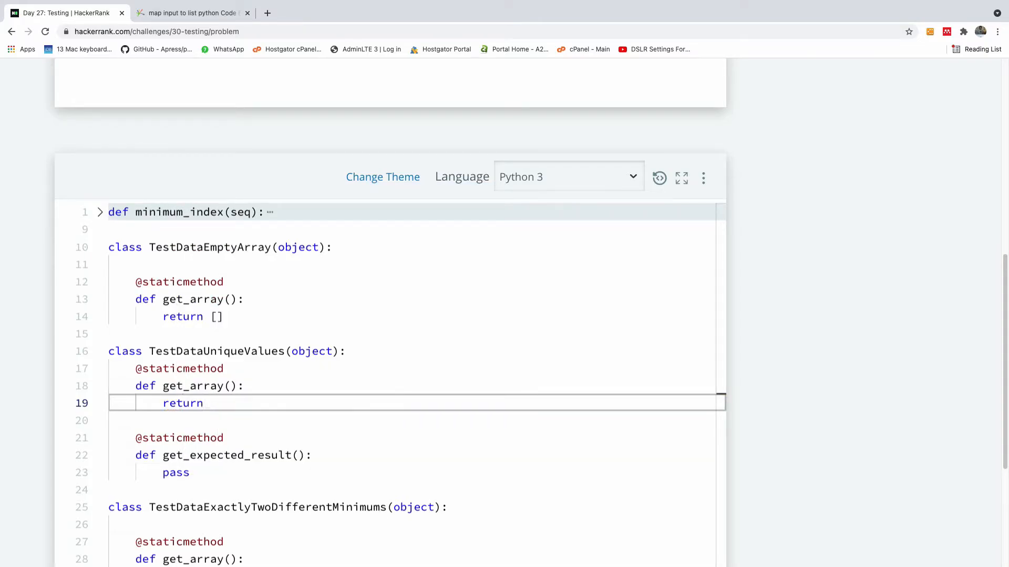
text([])
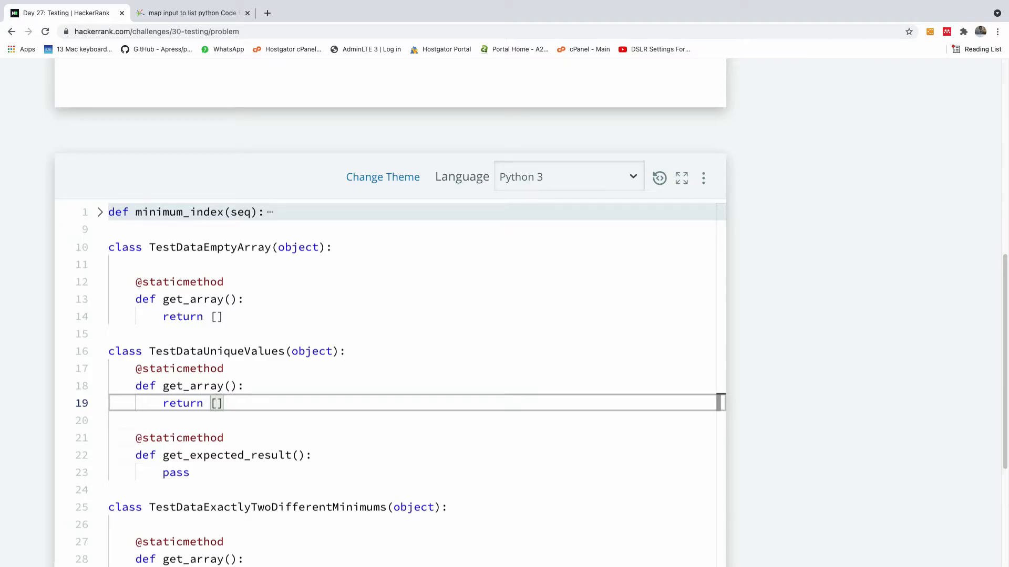
text(3,)
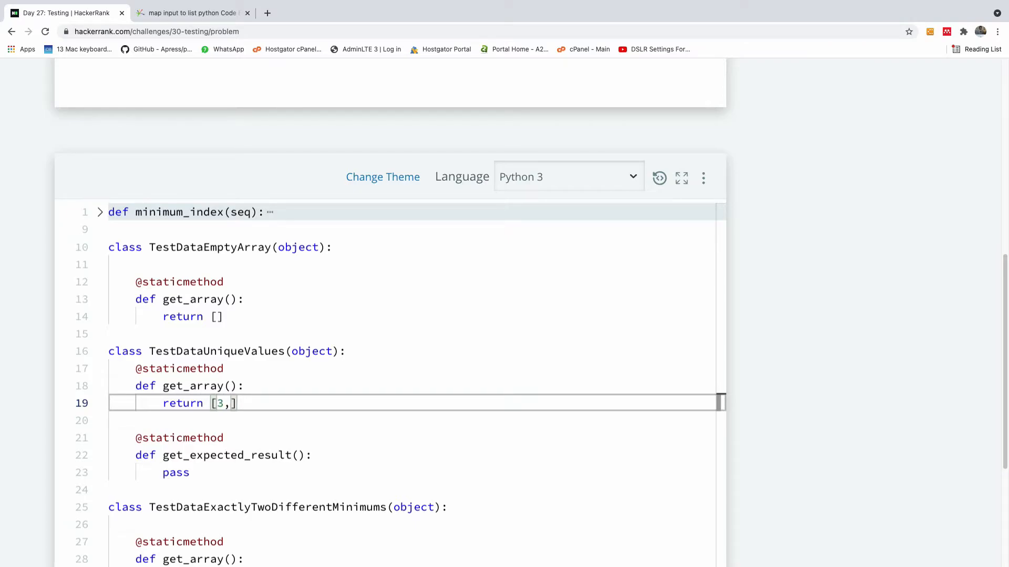
text(4)
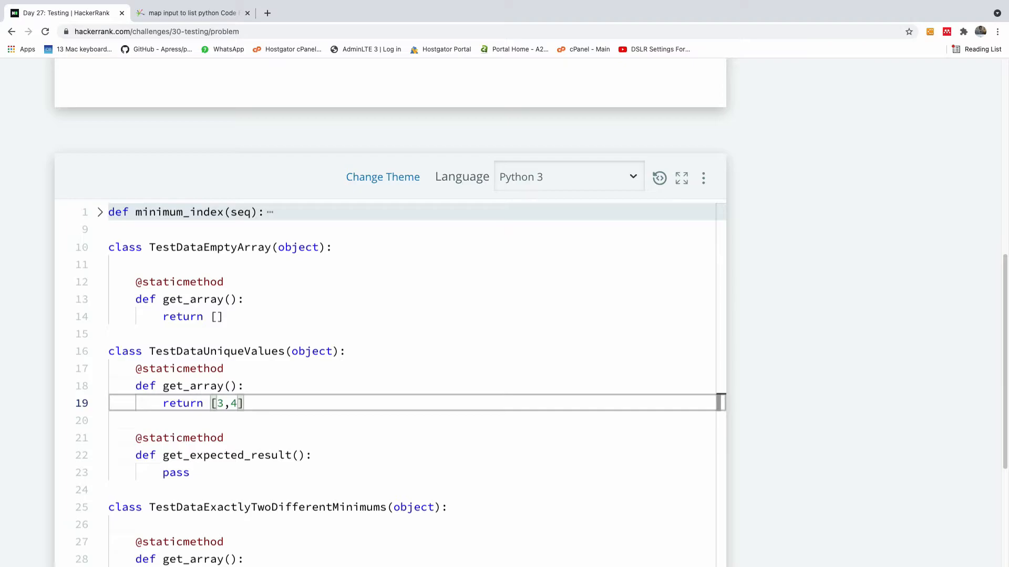
text(,3)
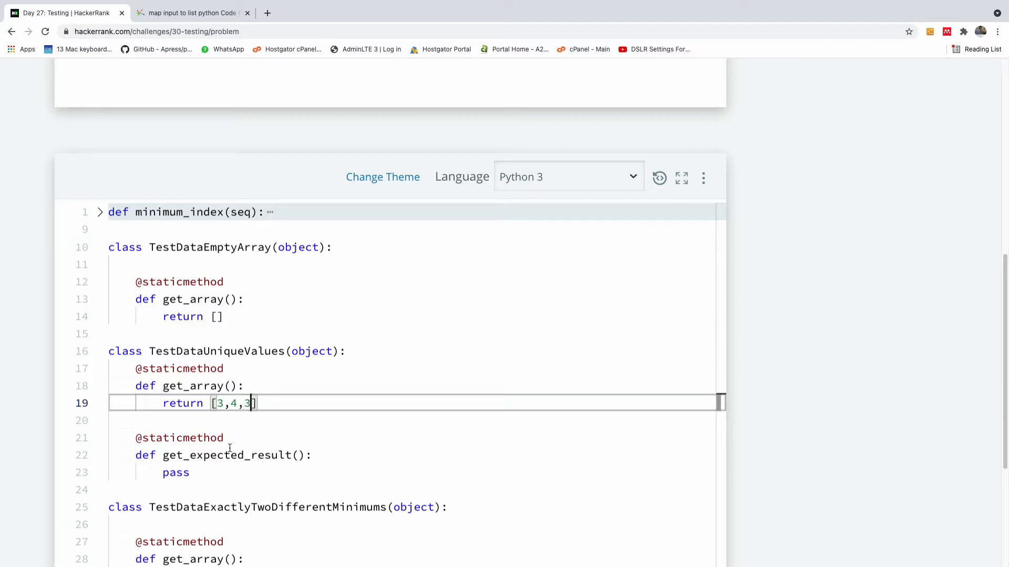
text(5)
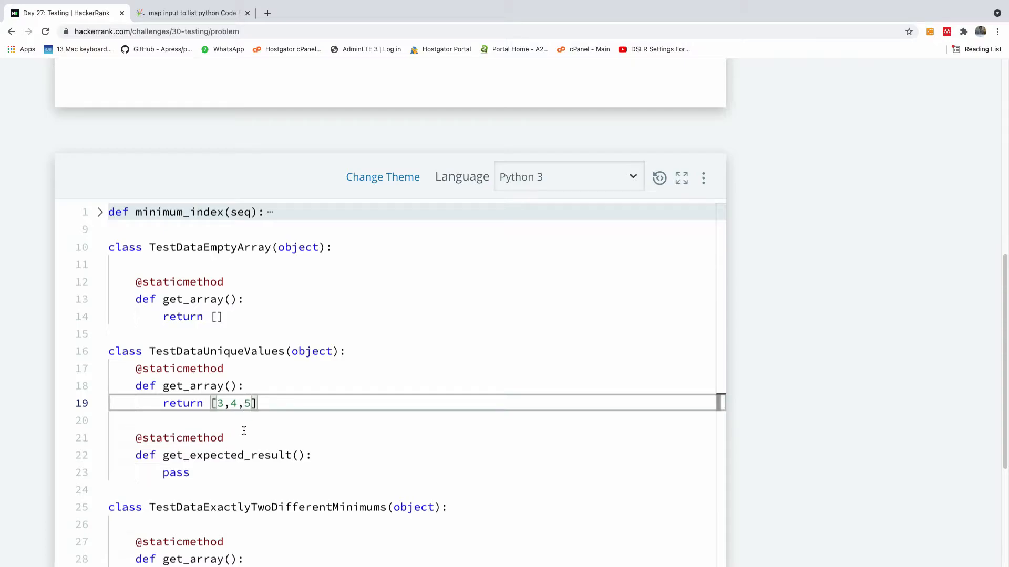
mouse_move(277, 334)
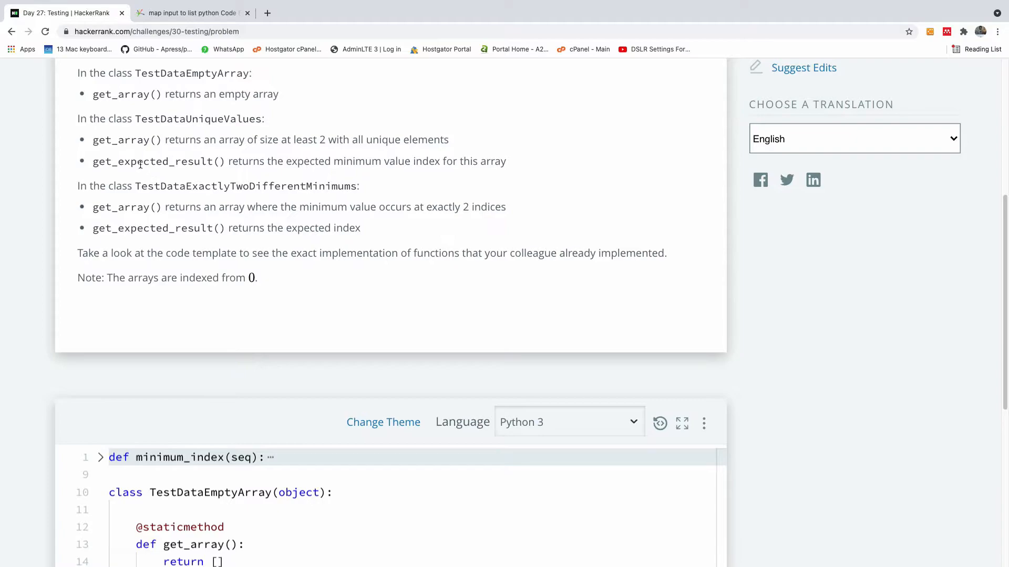
mouse_move(407, 168)
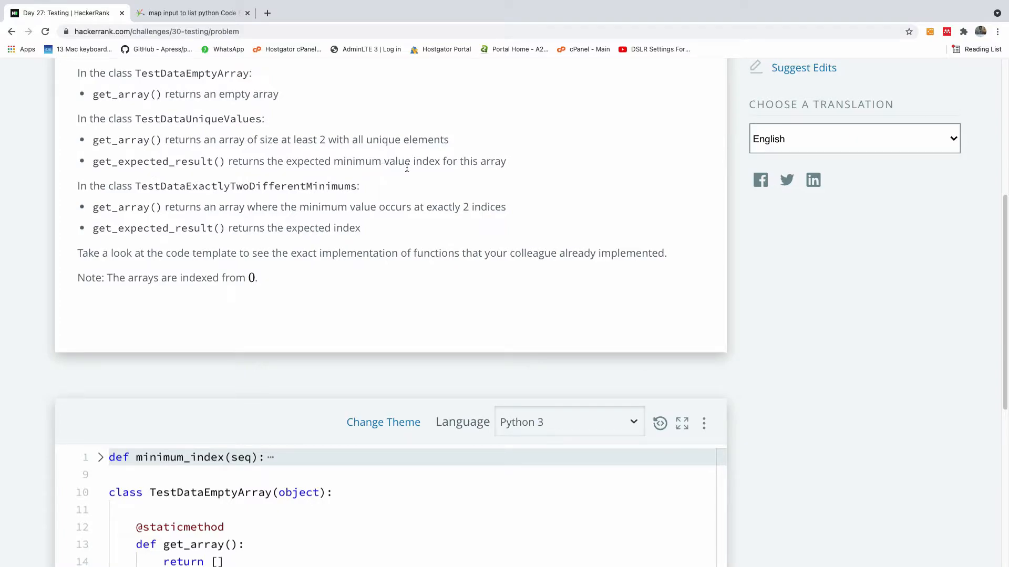
mouse_move(270, 293)
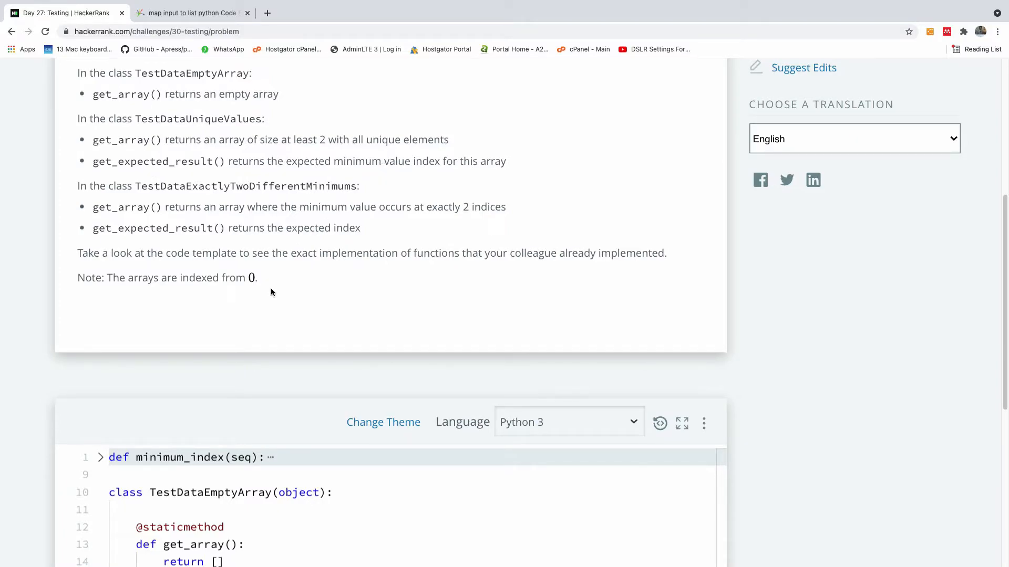
Reread the requirement and confirm get_array returns [3,4,5]
scroll(down, 3)
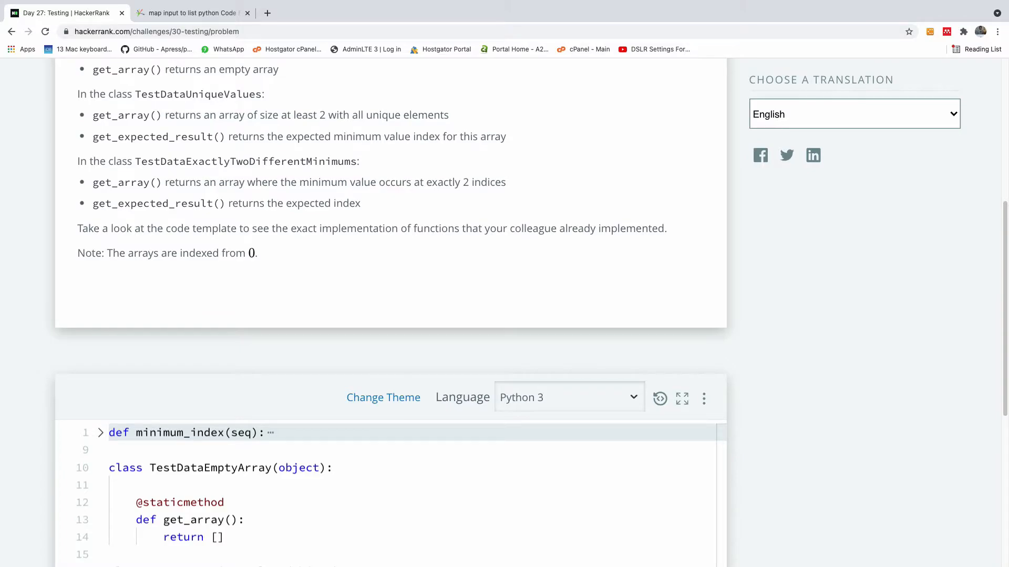
text([3,4,5])
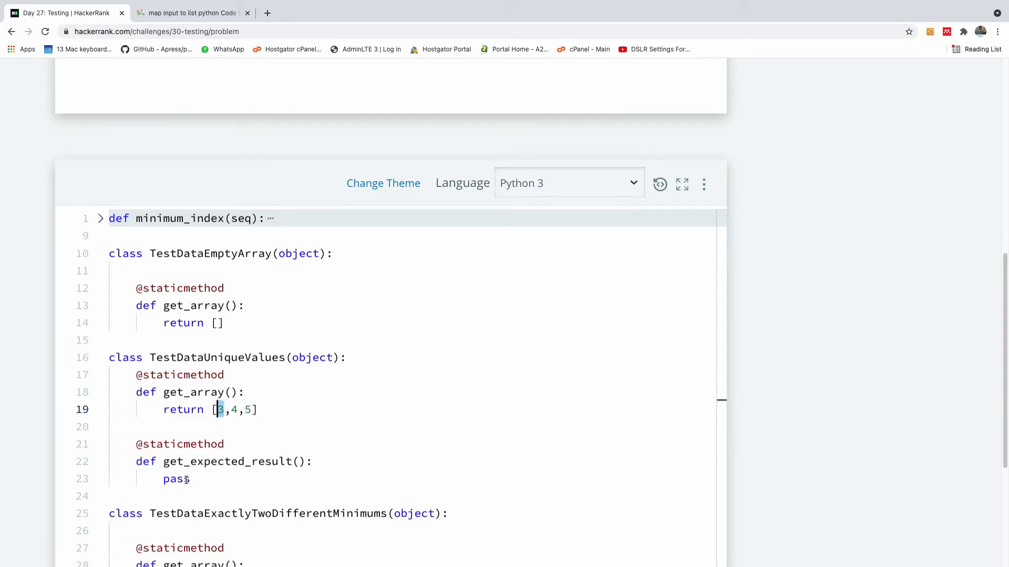
Replace pass in TestDataUniqueValues.get_expected_result with return 0
click(190, 479)
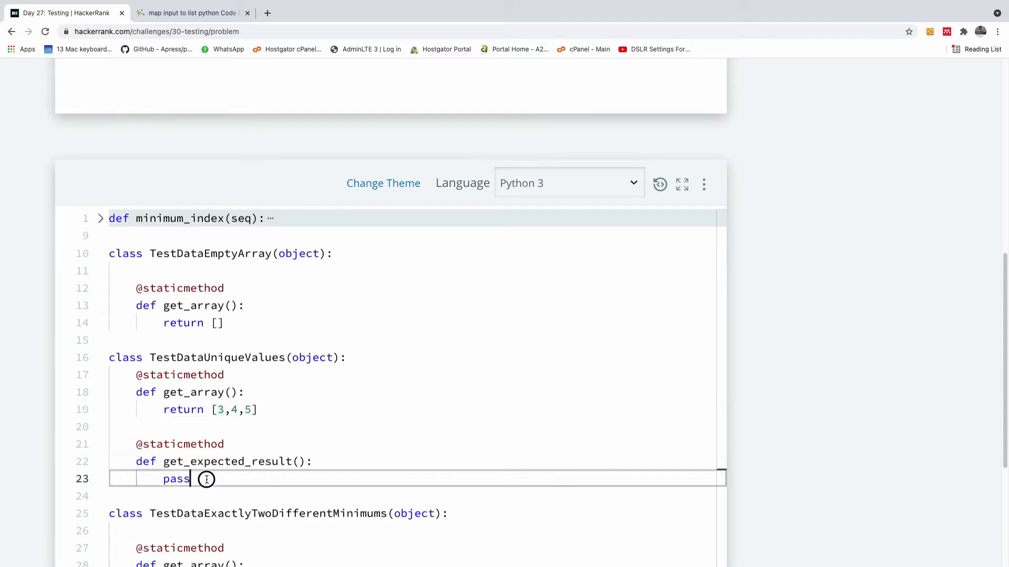
text(re)
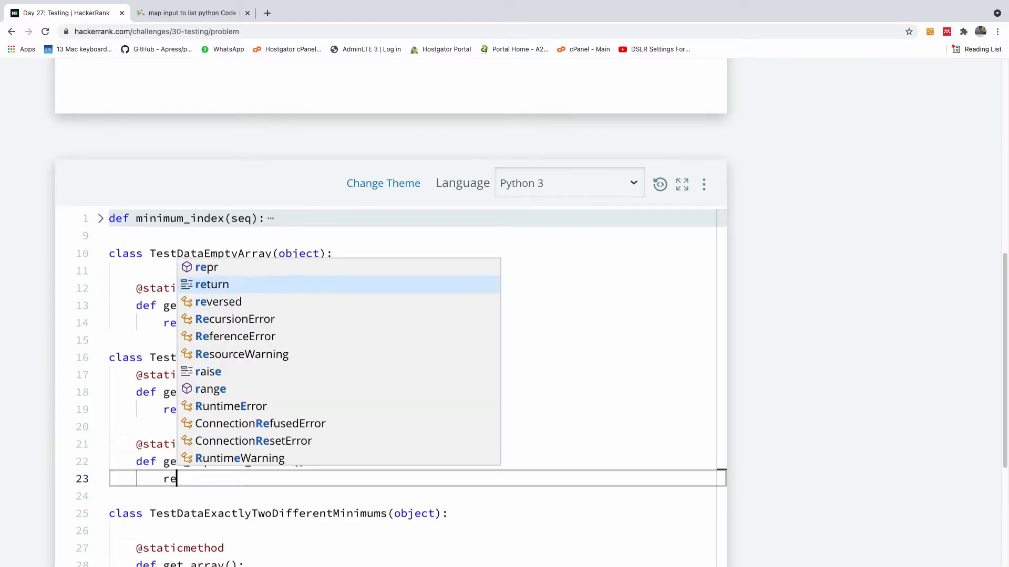
text(turn)
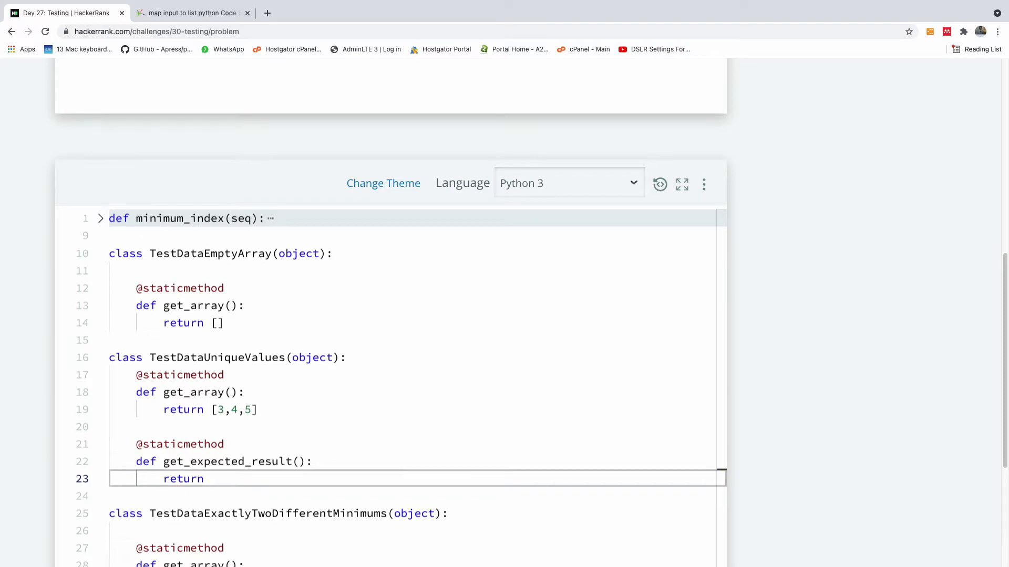
text(0)
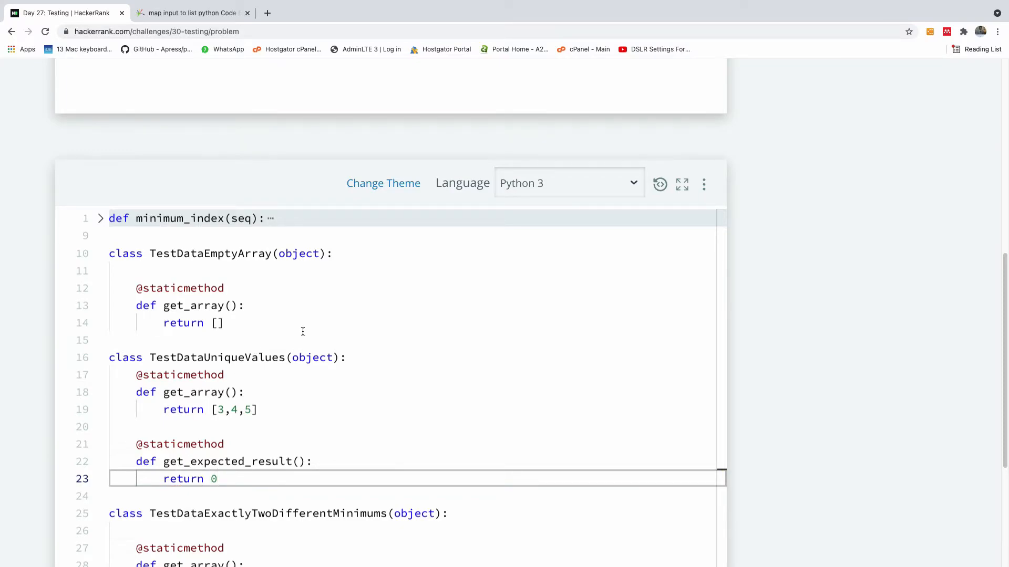
scroll(up, 3)
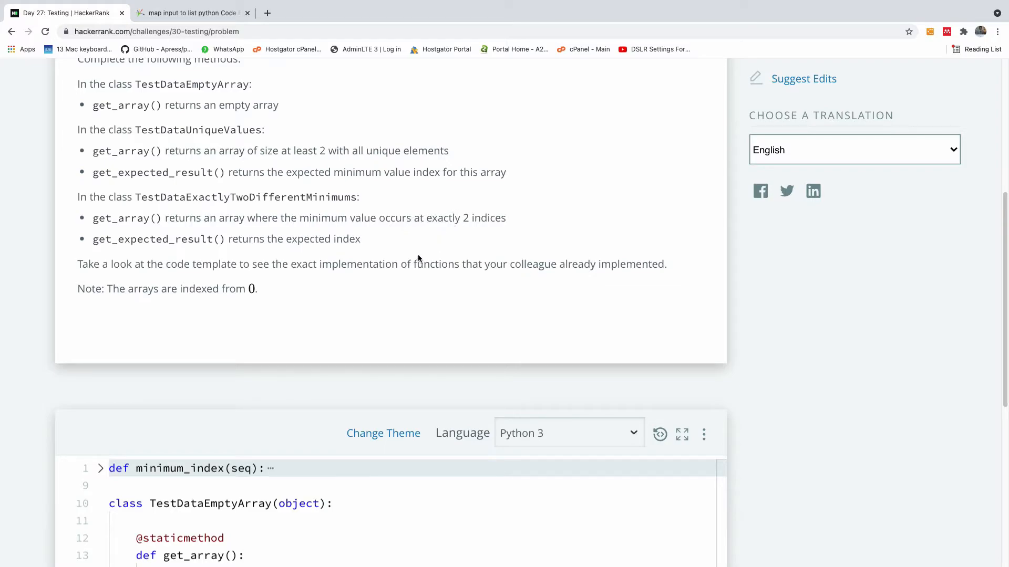
In TestDataExactlyTwoDifferentMinimums.get_array, assign a = [3, 1, 1] and return a
scroll(down, 3)
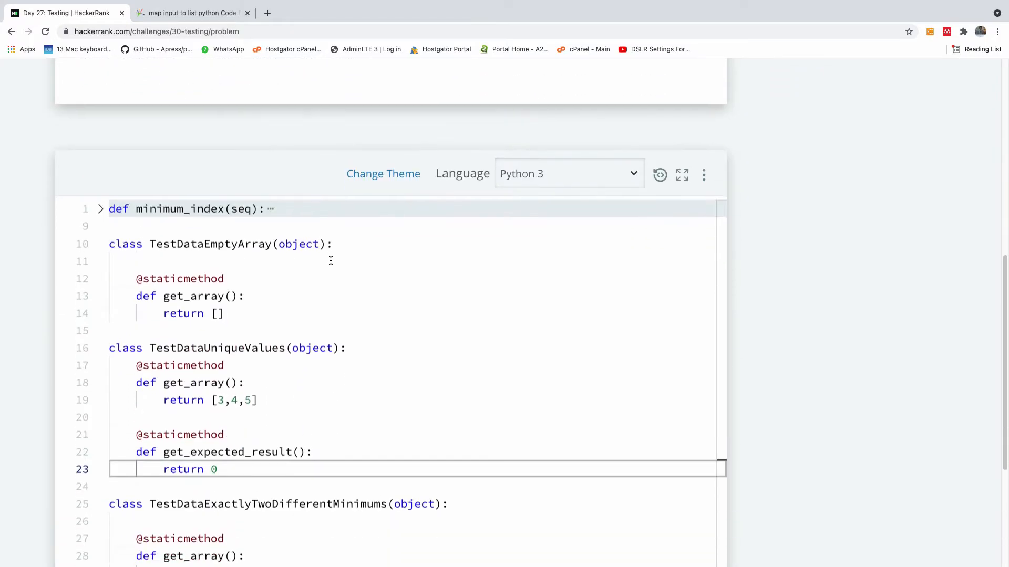
scroll(down, 3)
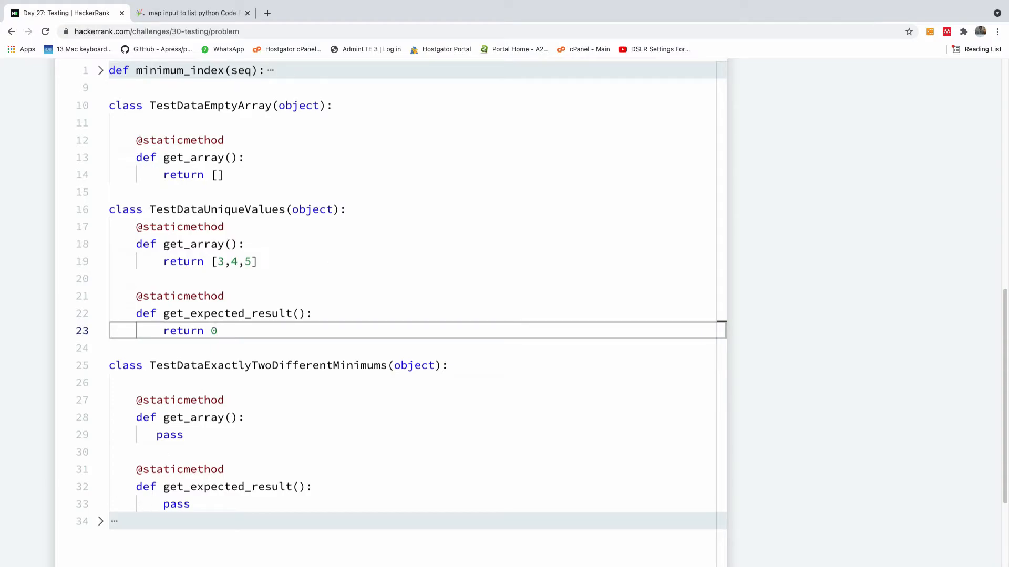
mouse_move(237, 360)
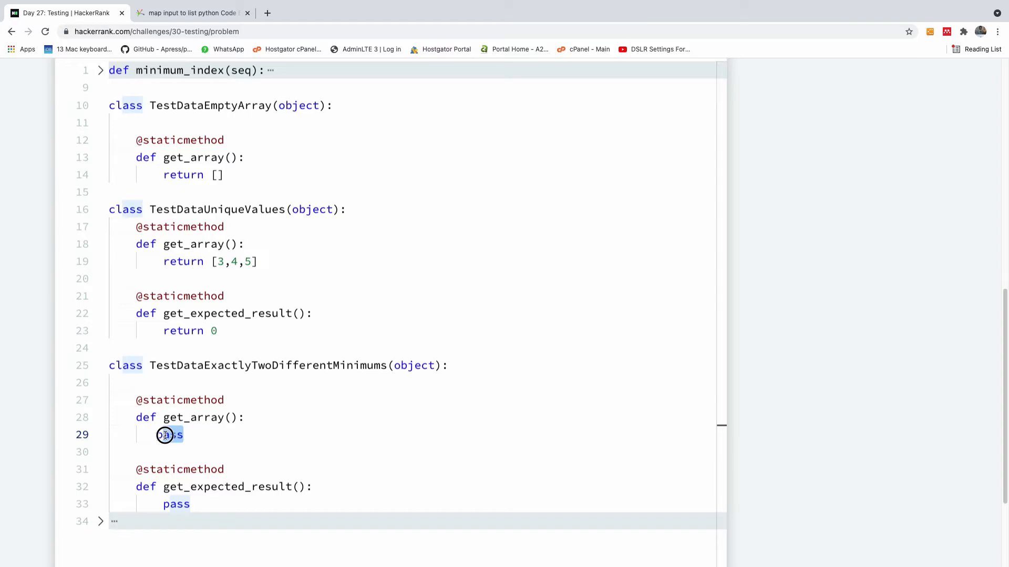
text(a)
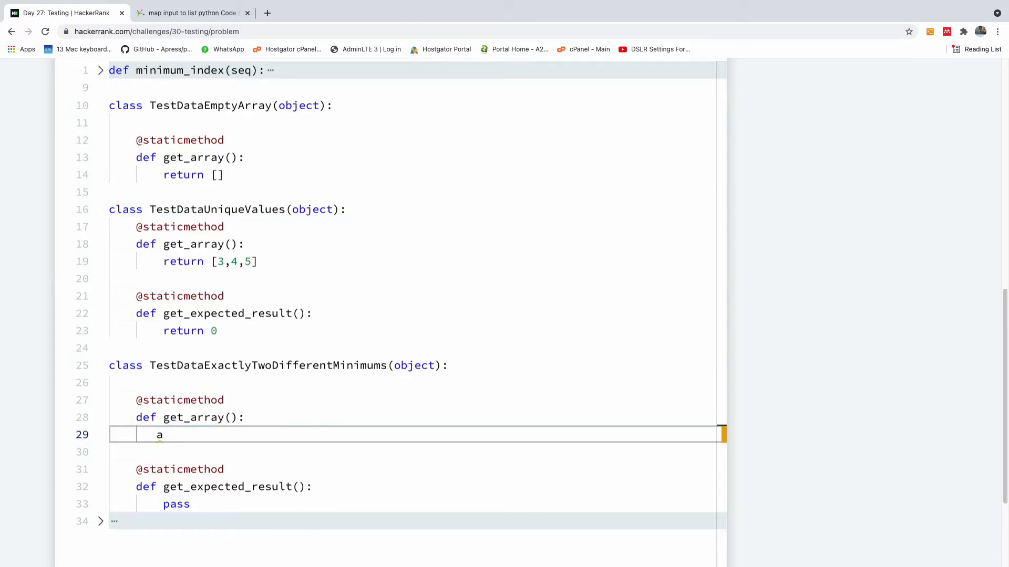
text(= [])
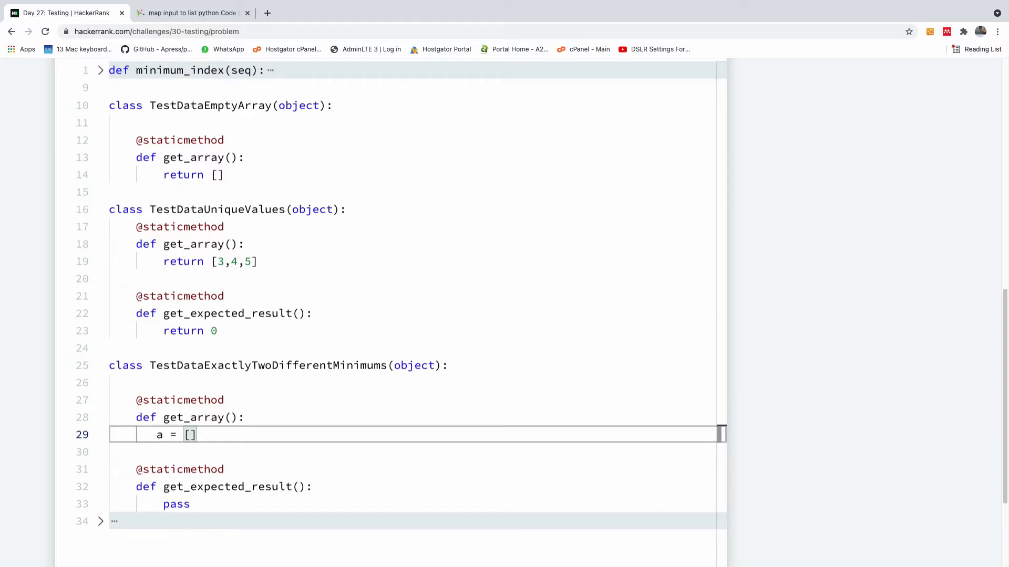
text(3, 1, 2)
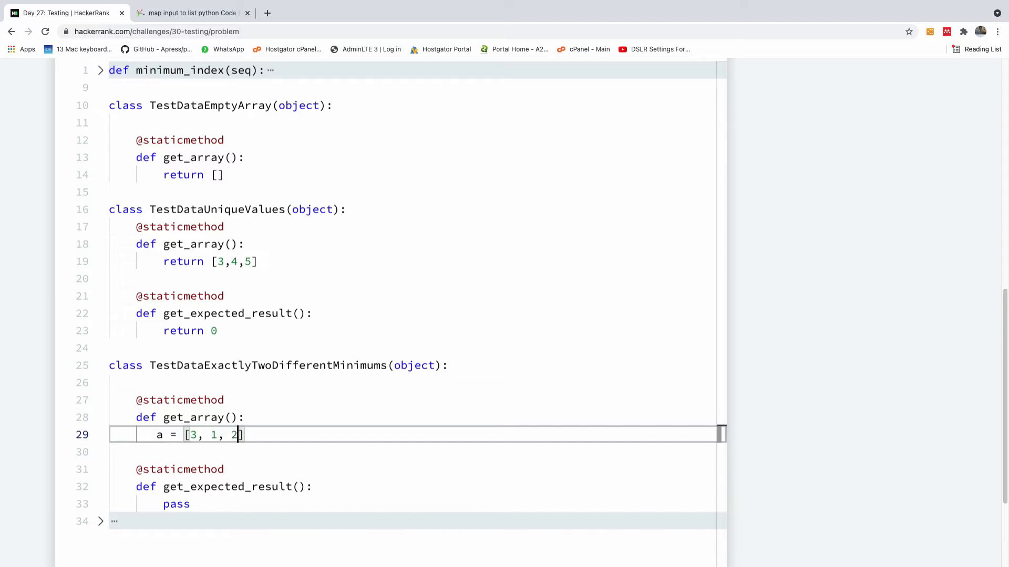
text(1)
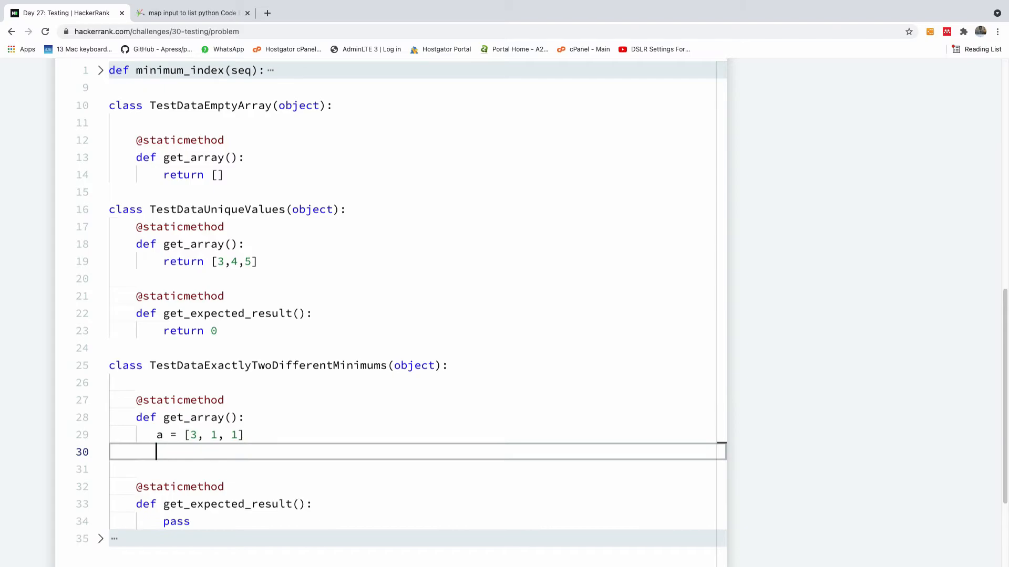
text(return a)
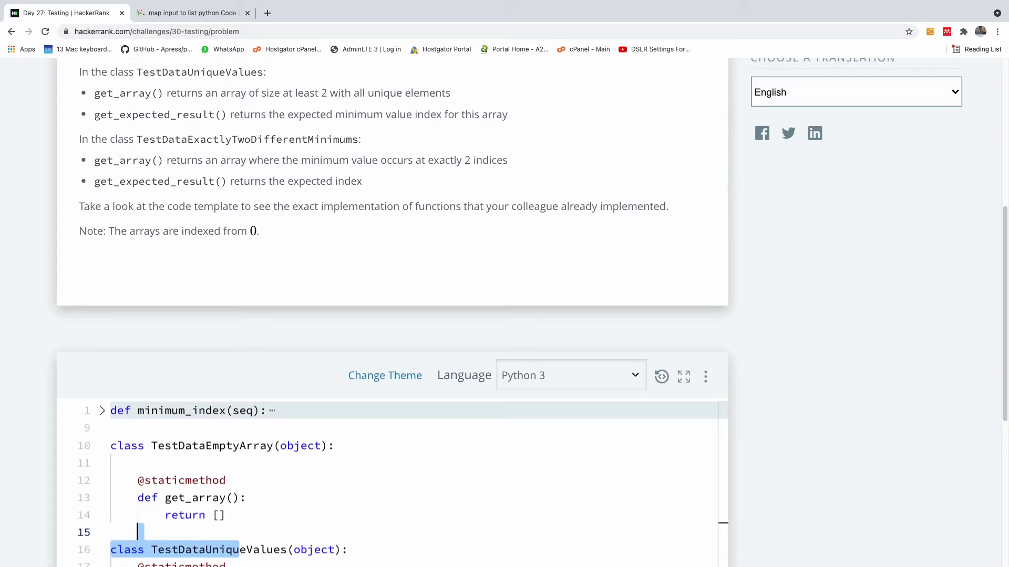
Replace pass in get_expected_result with return 1, removing the ConnectionResetErr autocomplete
scroll(down, 3)
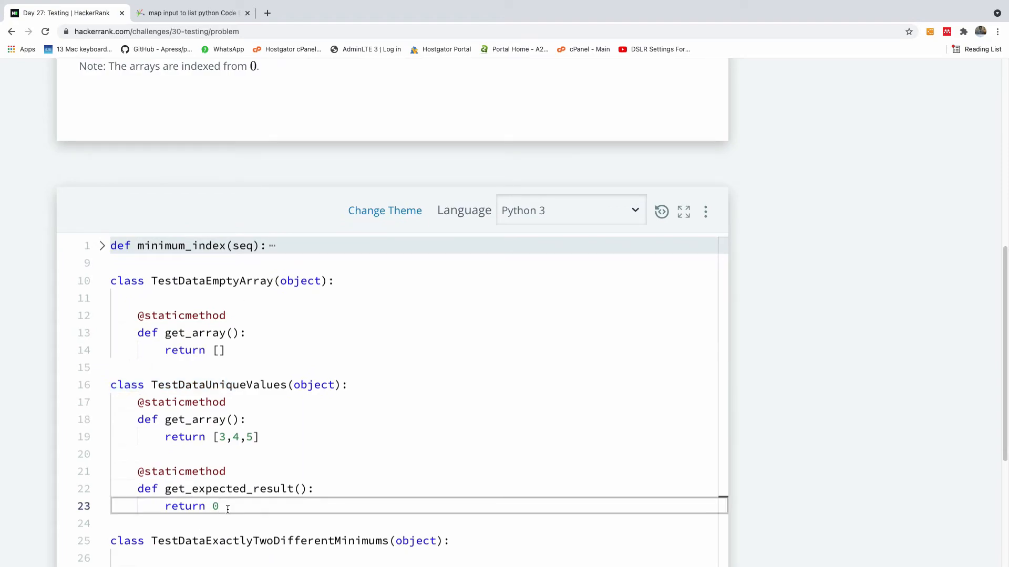
scroll(down, 3)
text(r)
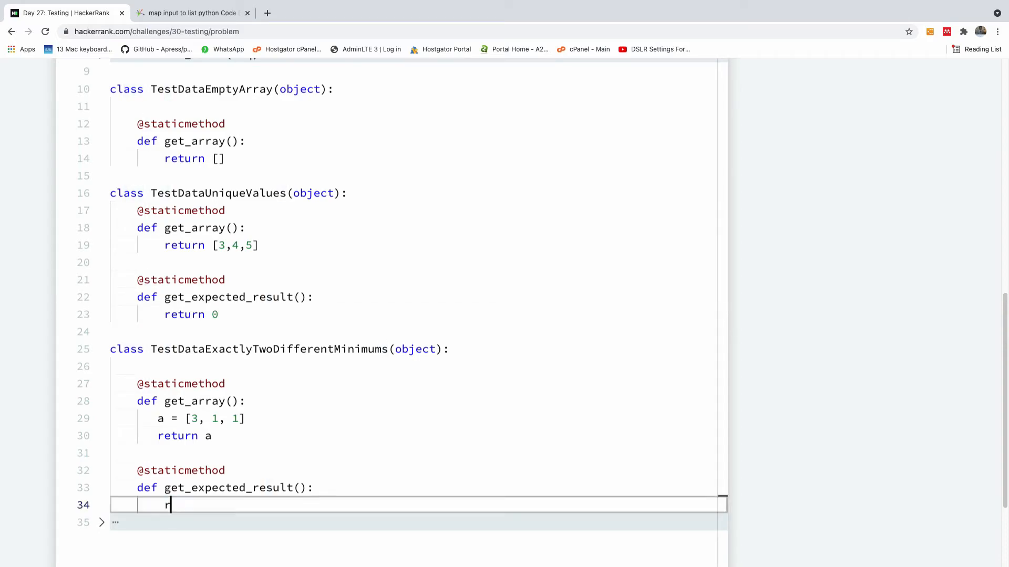
text(ConnectionResetErr)
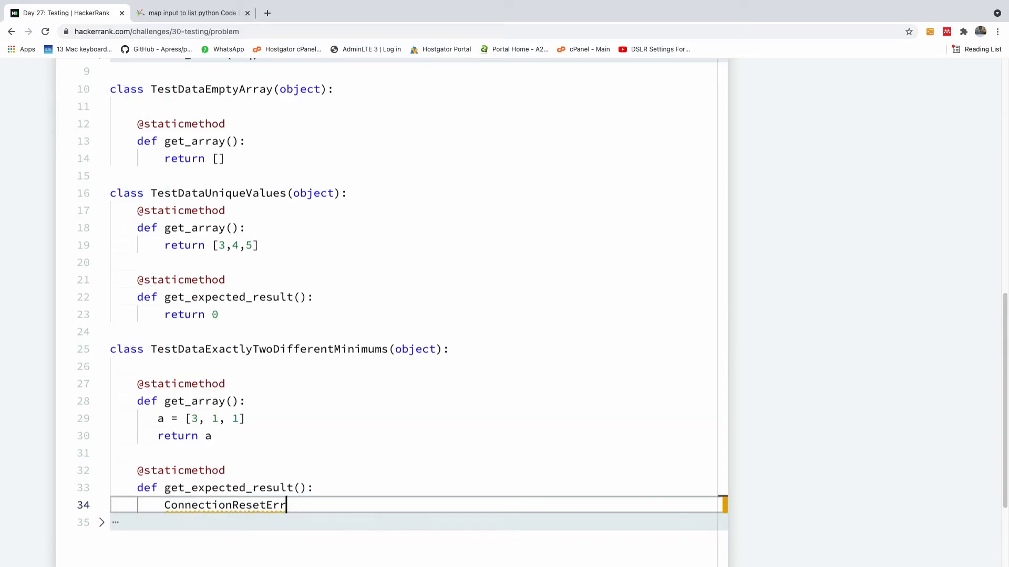
key(Backspace)
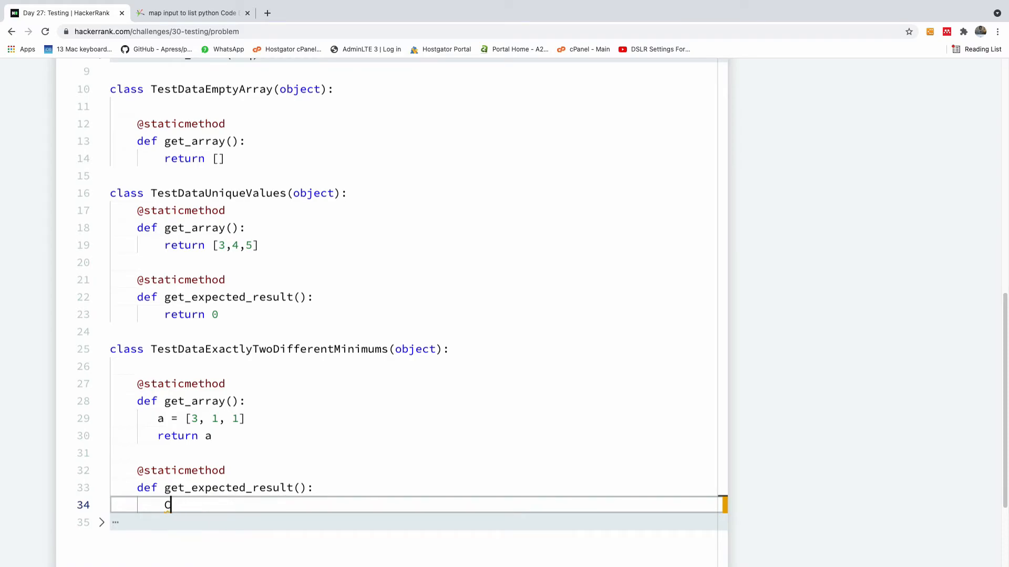
text(return)
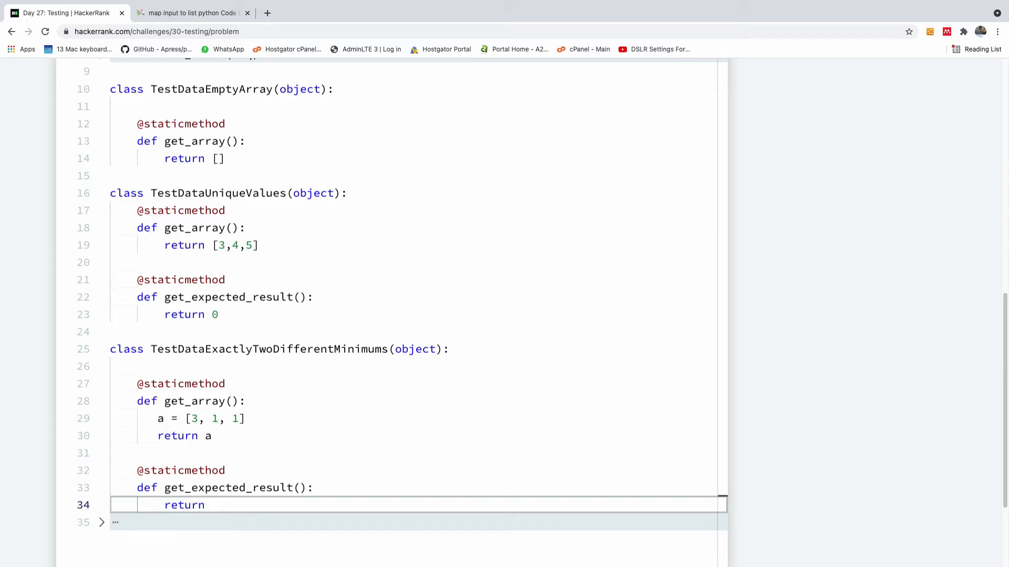
text(1)
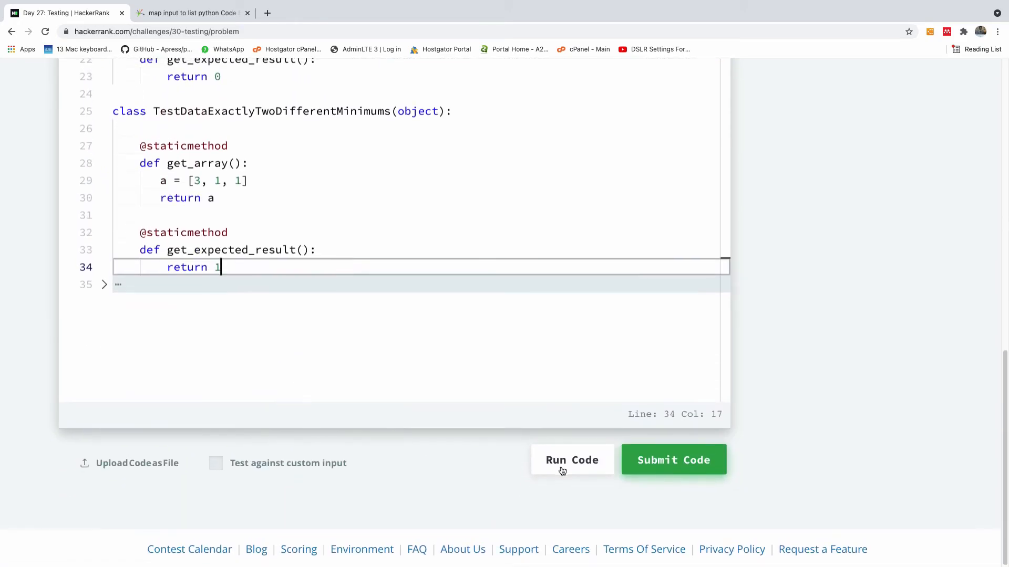
Run the code so Sample Test case 0 passes with output OK
click(572, 461)
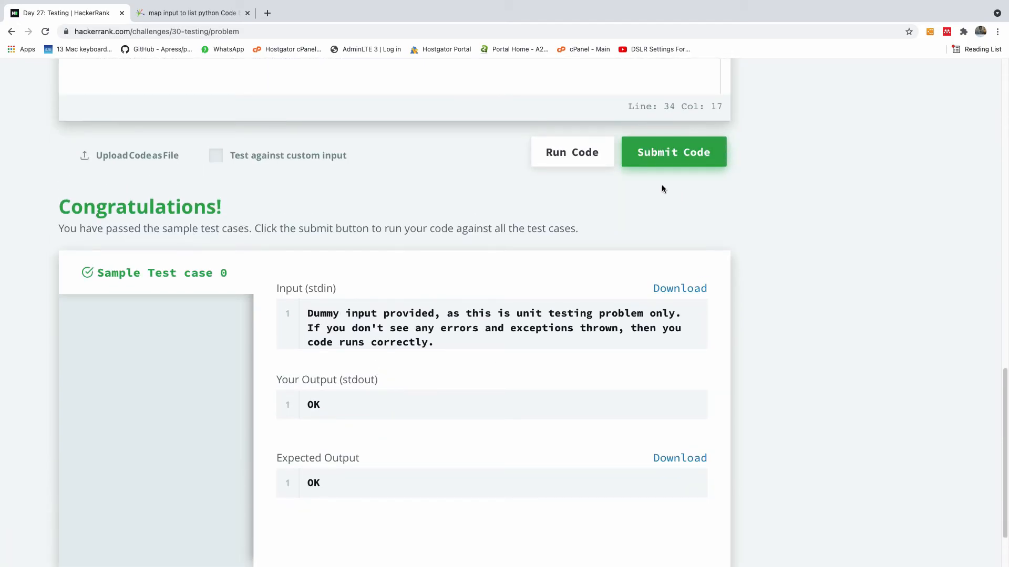
Submit the solution; Test case 0 succeeds and the challenge is solved
click(672, 151)
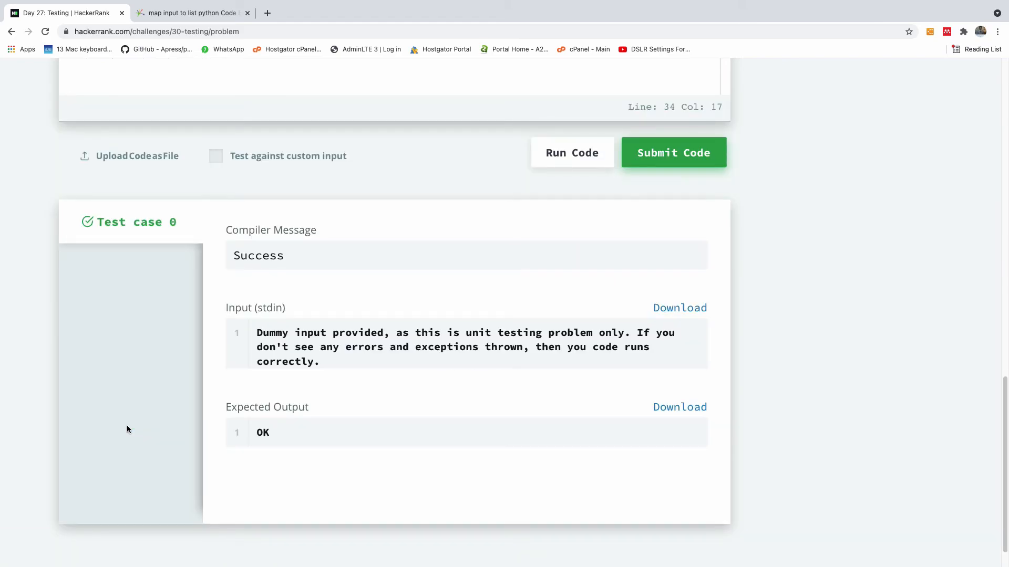
click(673, 152)
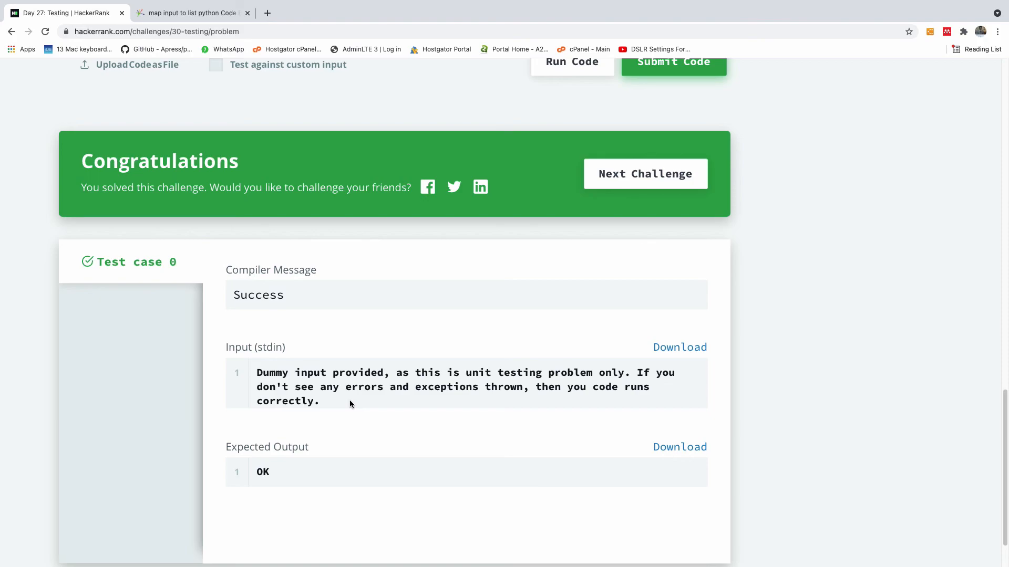
mouse_move(477, 409)
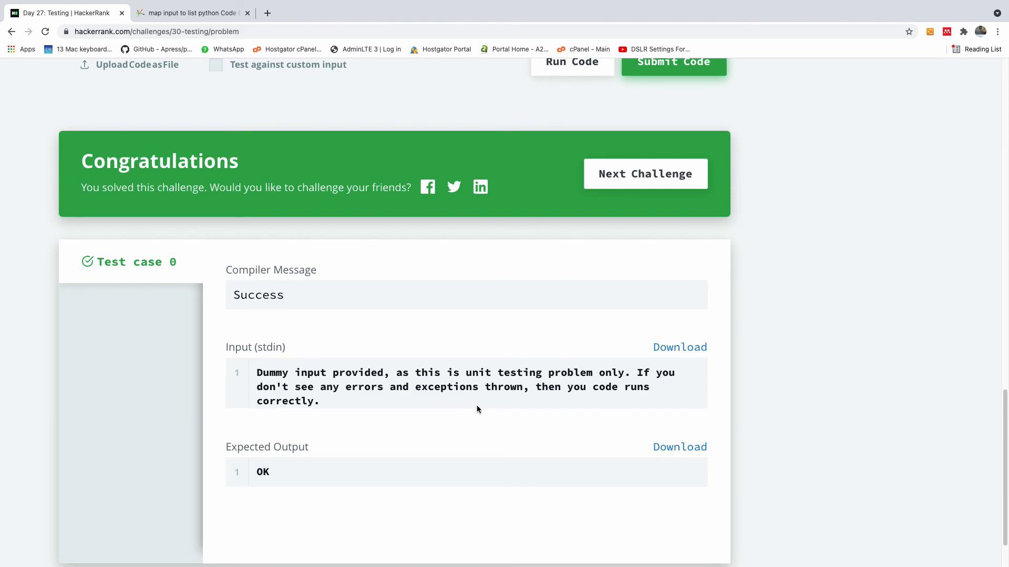
mouse_move(164, 305)
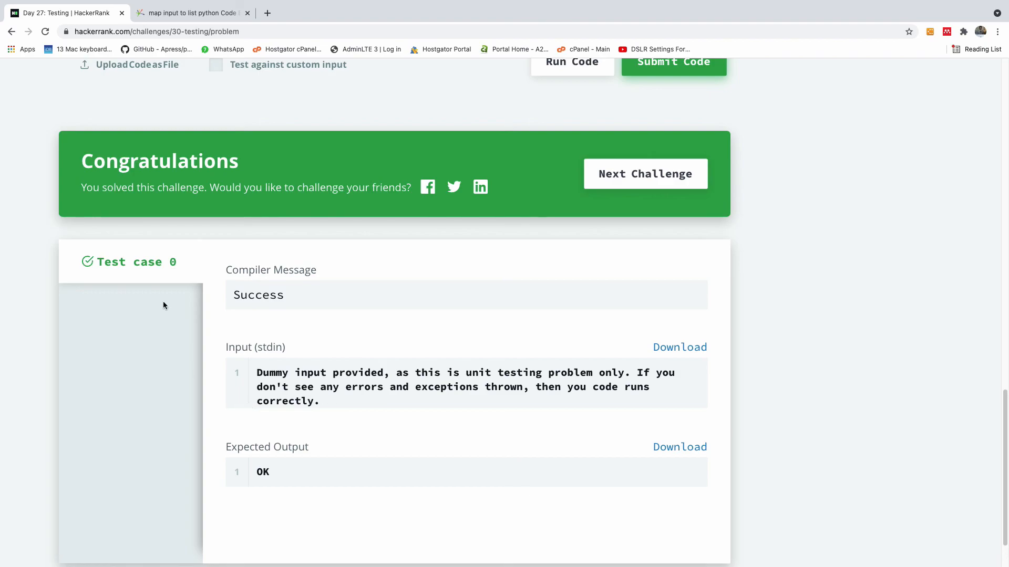